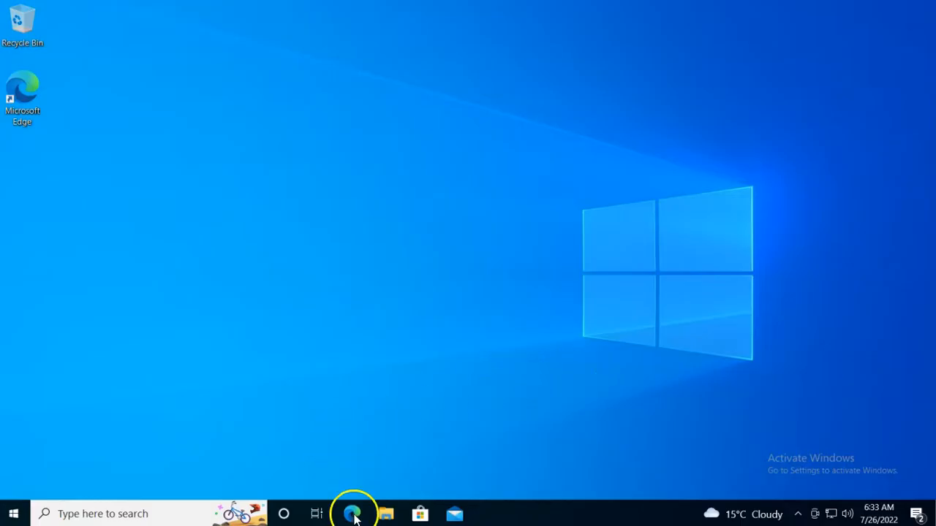
{"action": "mouse_move", "coordinate": [386, 513]}
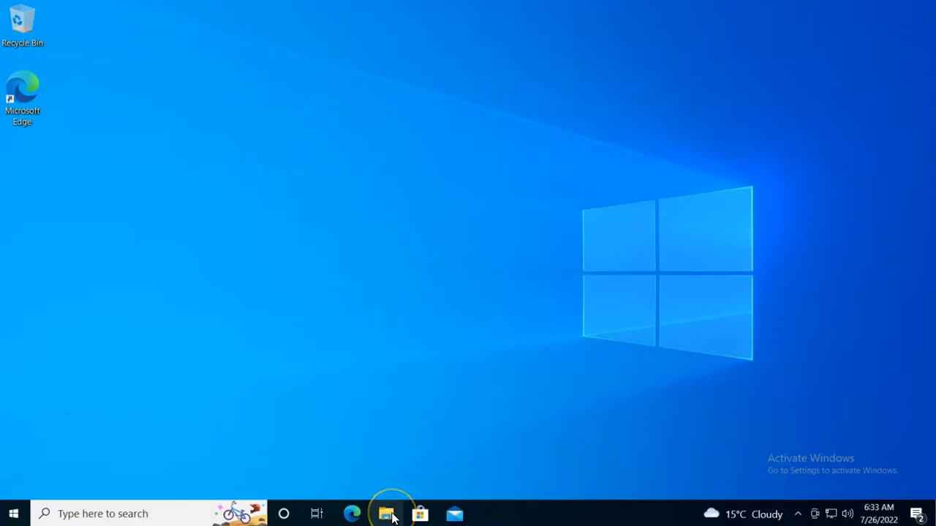
- Open File Explorer and create a folder named public_share at the root of Local Disk (C:)
{"action": "left_click", "coordinate": [387, 513]}
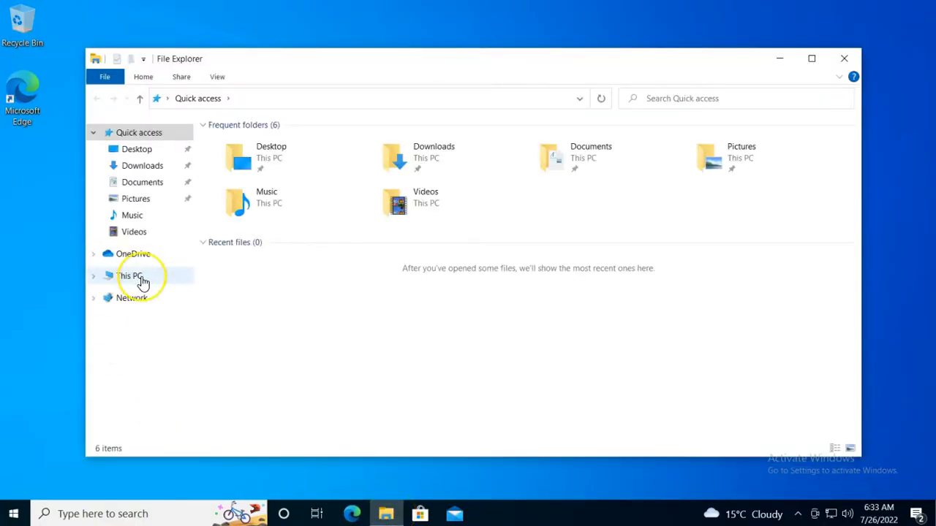
{"action": "left_click", "coordinate": [129, 276]}
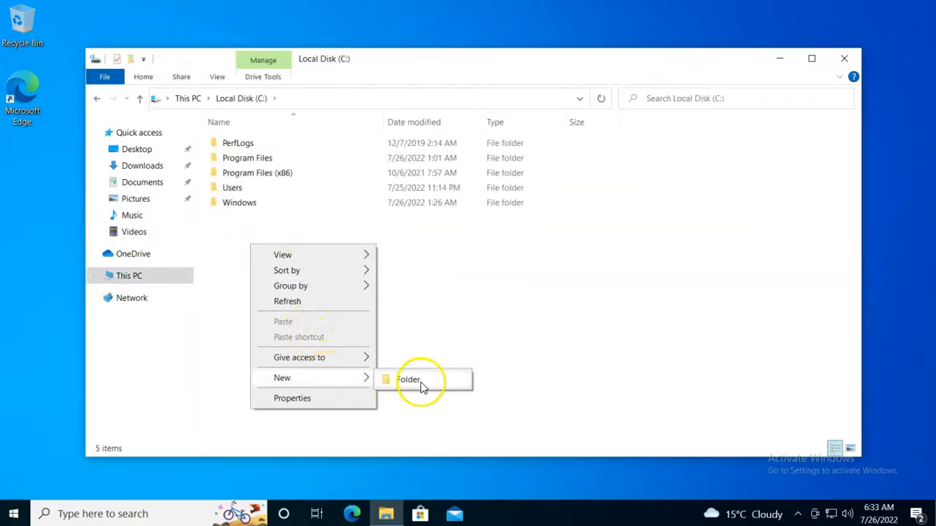
{"action": "left_click", "coordinate": [408, 380]}
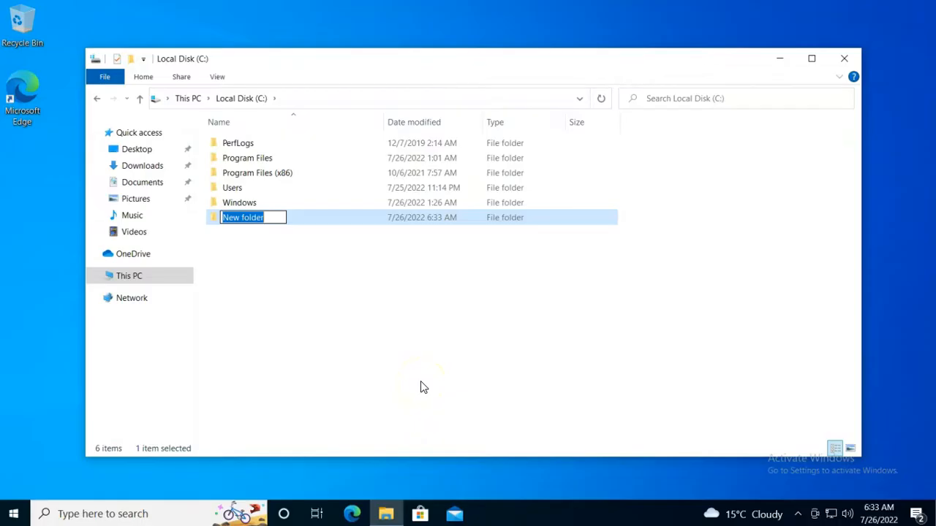
{"action": "type", "text": "public"}
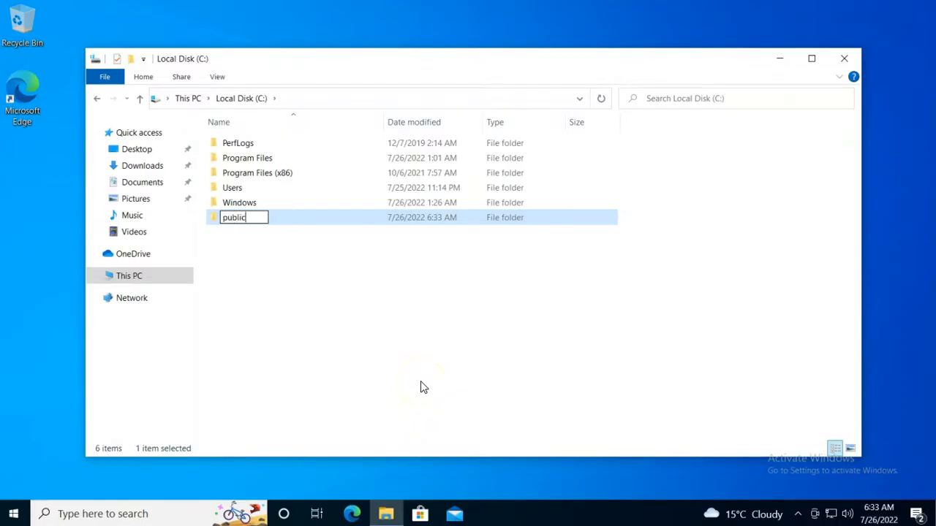
{"action": "type", "text": "_share"}
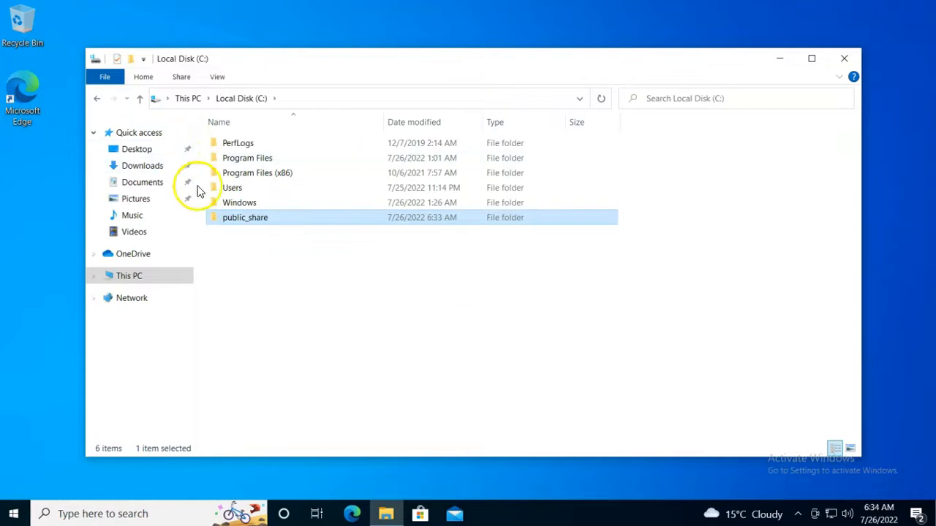
- Open public_share's Properties, go to Sharing, and start choosing people to share with
{"action": "right_click", "coordinate": [245, 217]}
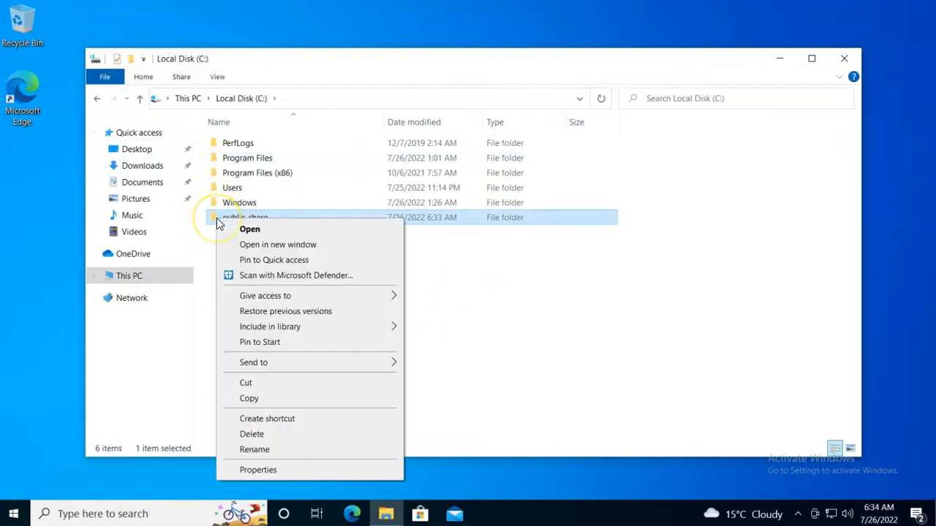
{"action": "mouse_move", "coordinate": [270, 233]}
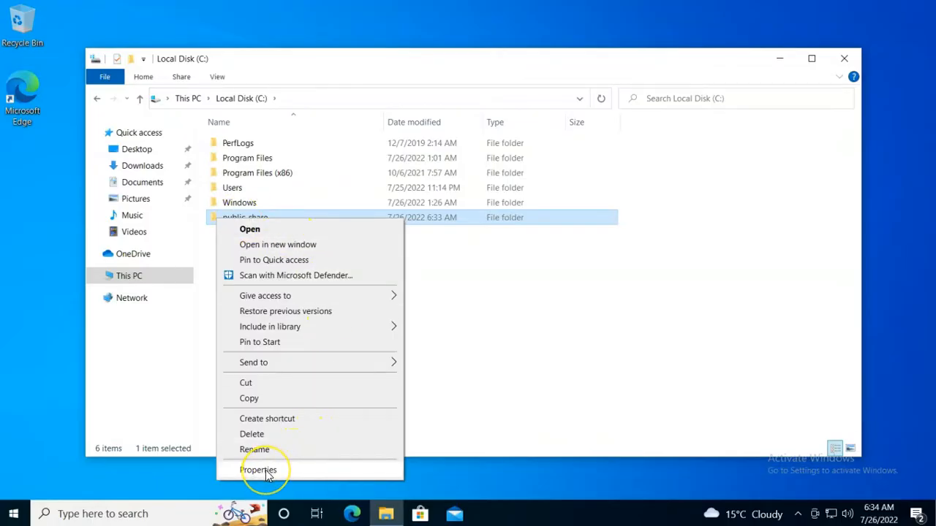
{"action": "left_click", "coordinate": [258, 470]}
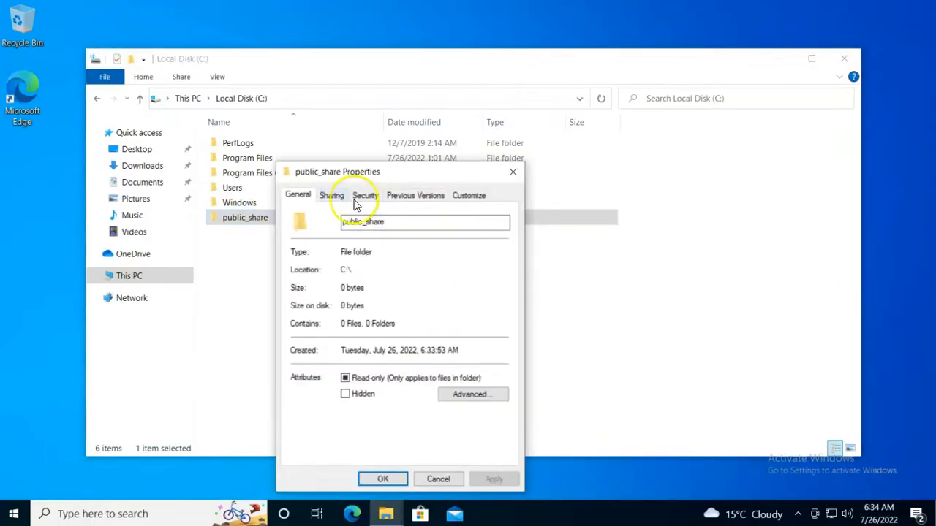
{"action": "left_click", "coordinate": [331, 195]}
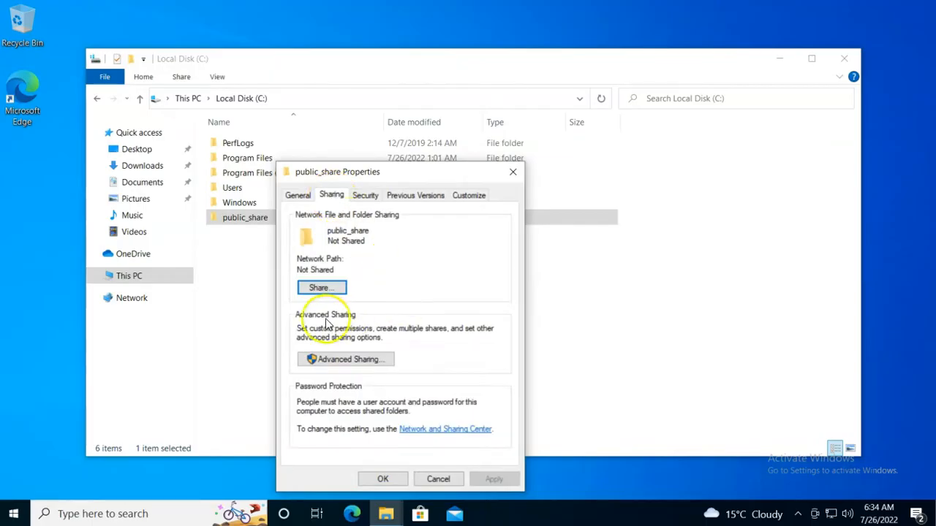
{"action": "left_click", "coordinate": [321, 286]}
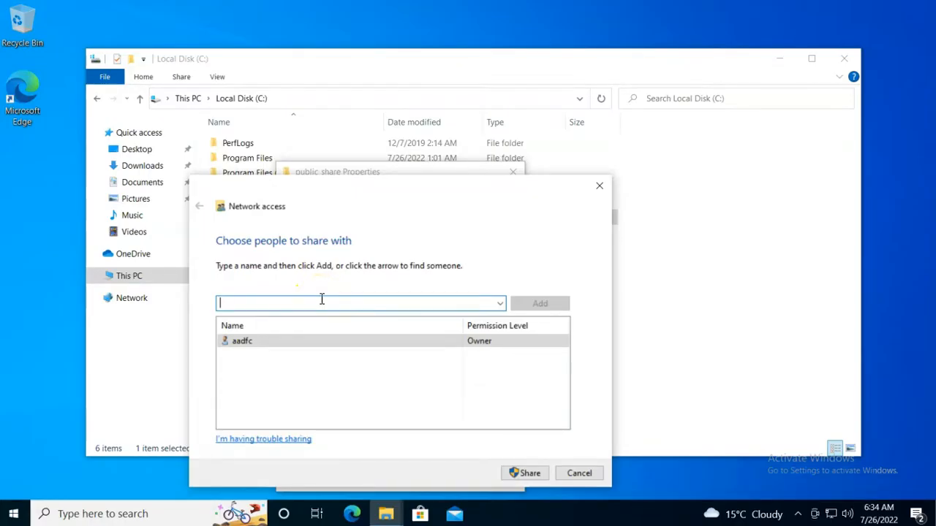
- Add Everyone with Read/Write permission, then add Guest to the sharing list
{"action": "type", "text": "everyone"}
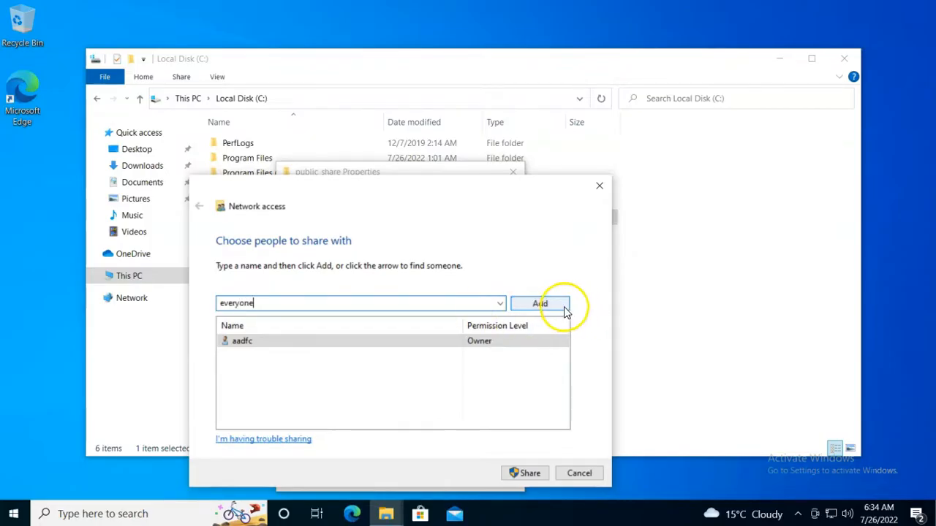
{"action": "left_click", "coordinate": [539, 304]}
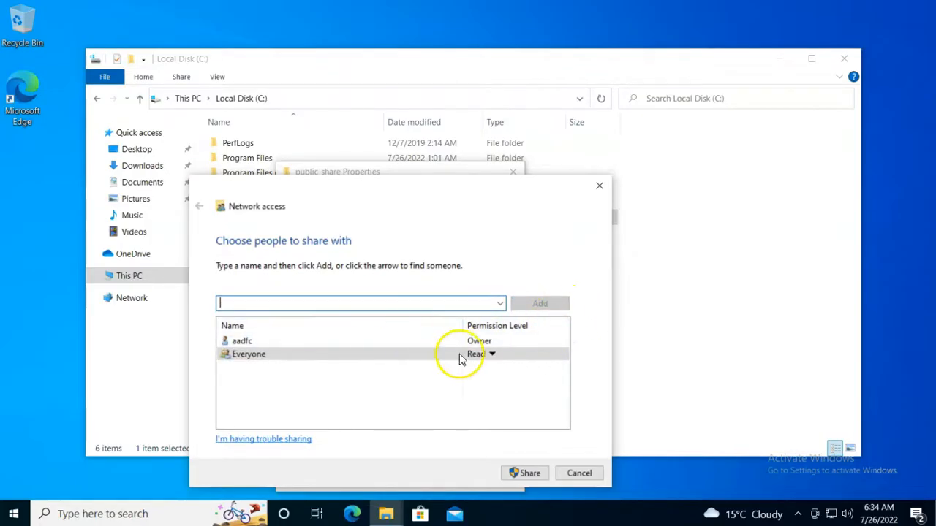
{"action": "left_click", "coordinate": [491, 354]}
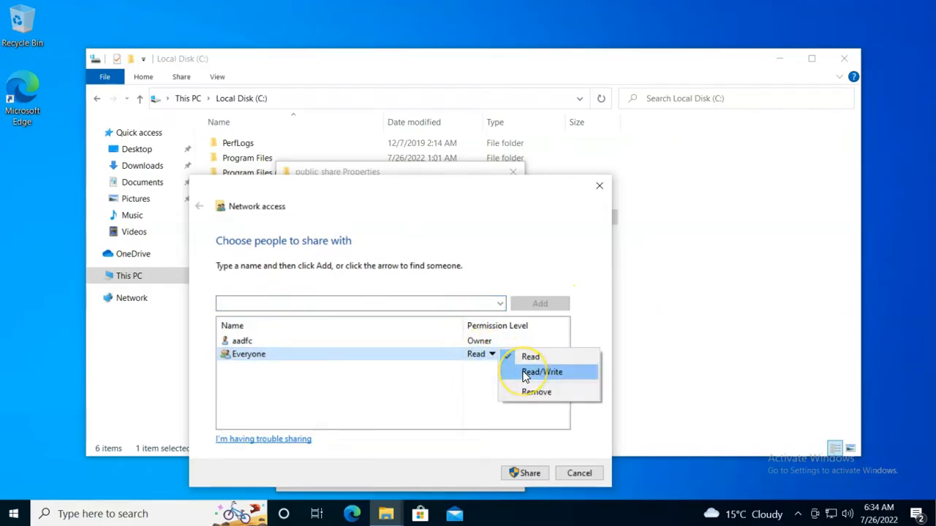
{"action": "left_click", "coordinate": [542, 372]}
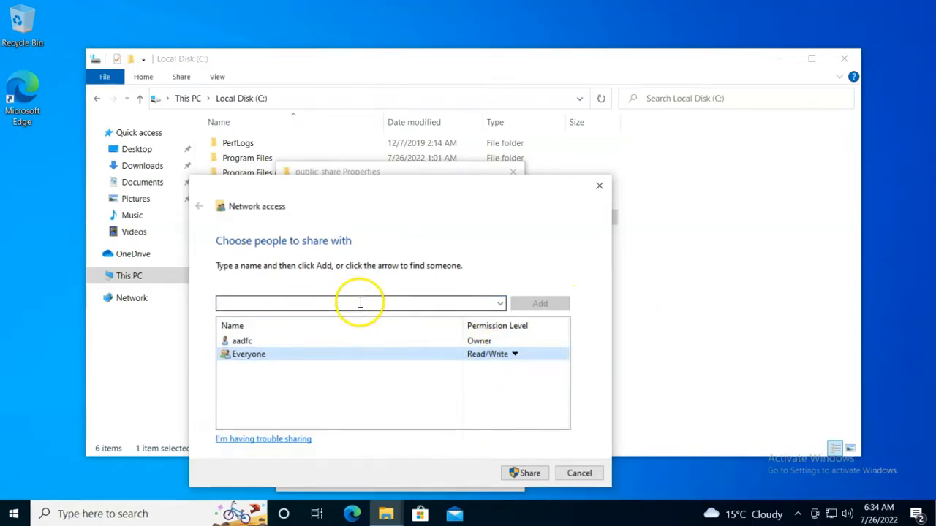
{"action": "left_click", "coordinate": [360, 303]}
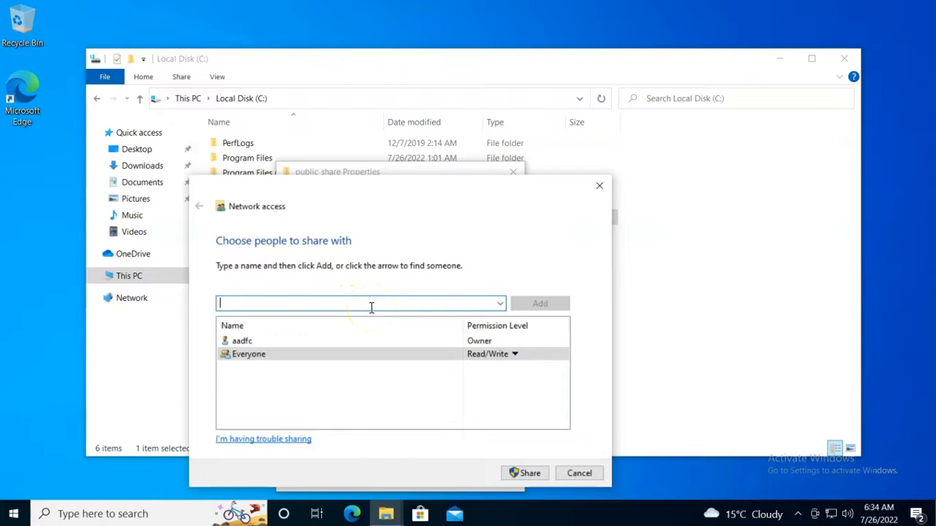
{"action": "type", "text": "guest"}
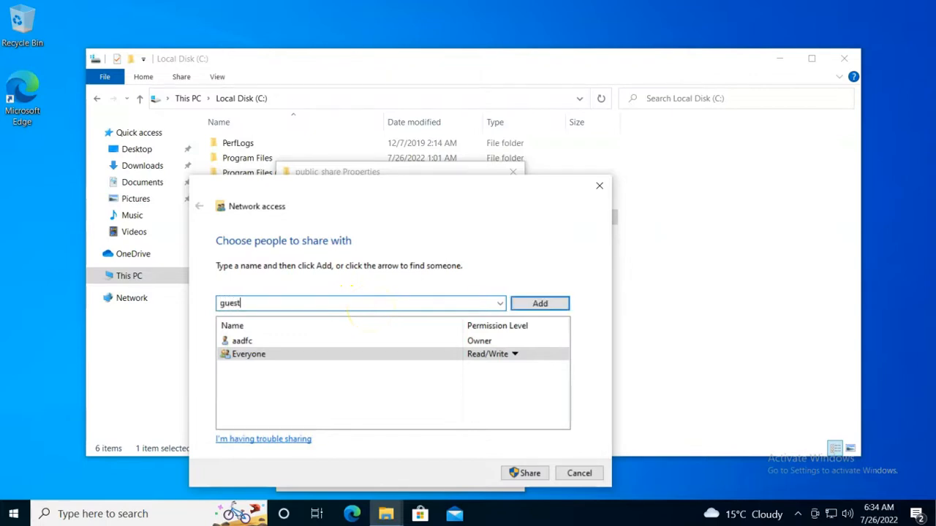
{"action": "left_click", "coordinate": [540, 304]}
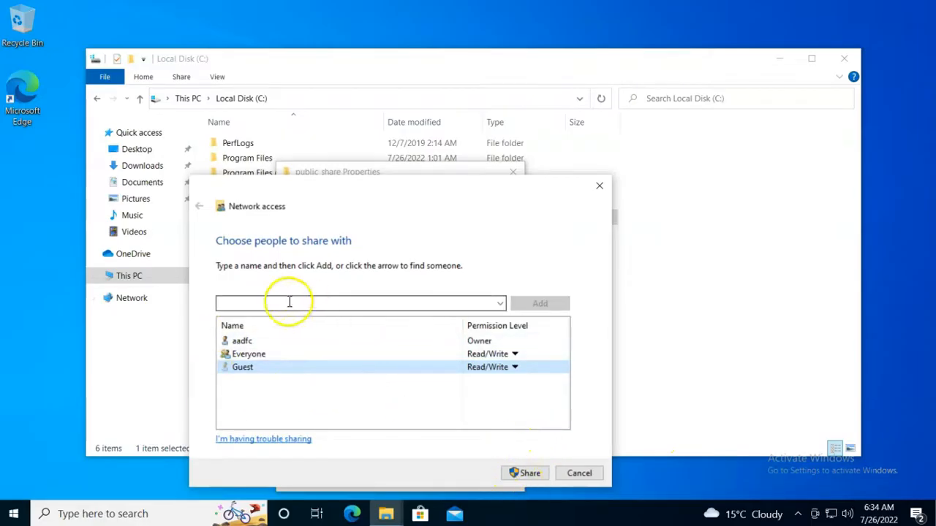
{"action": "mouse_move", "coordinate": [386, 443]}
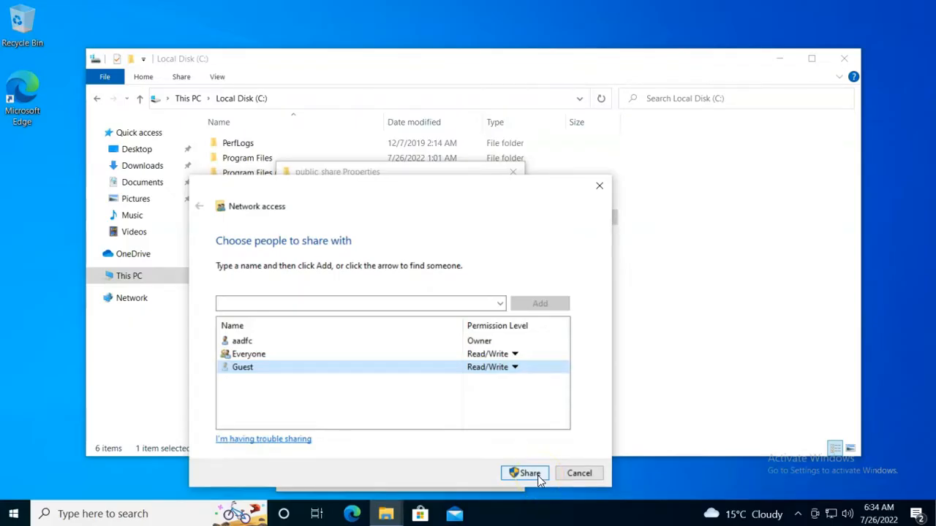
- Share public_share with the listed people, enabling network discovery and file sharing on public networks
{"action": "left_click", "coordinate": [525, 473]}
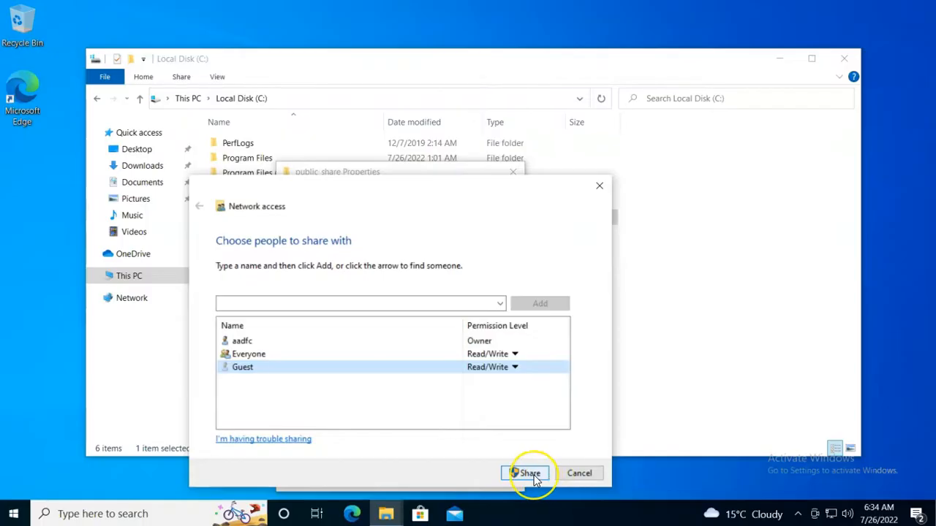
{"action": "left_click", "coordinate": [525, 474]}
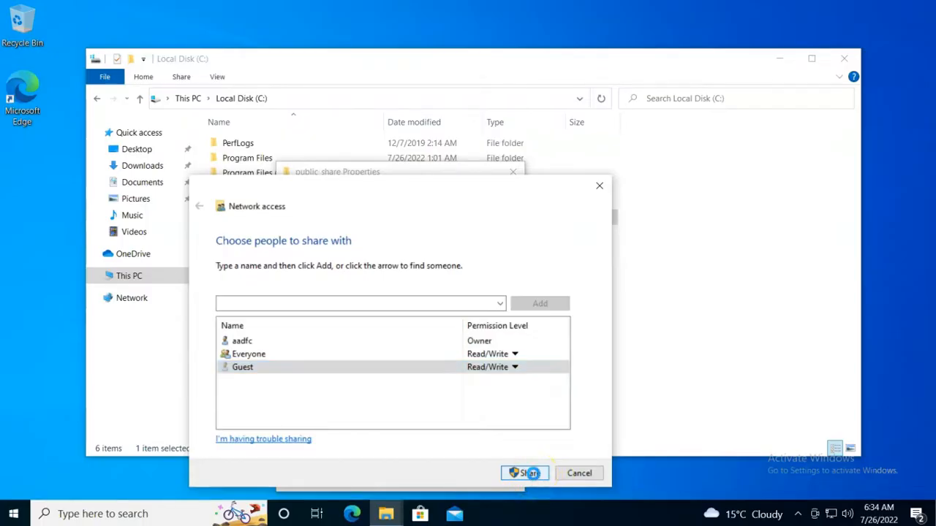
{"action": "left_click", "coordinate": [525, 473]}
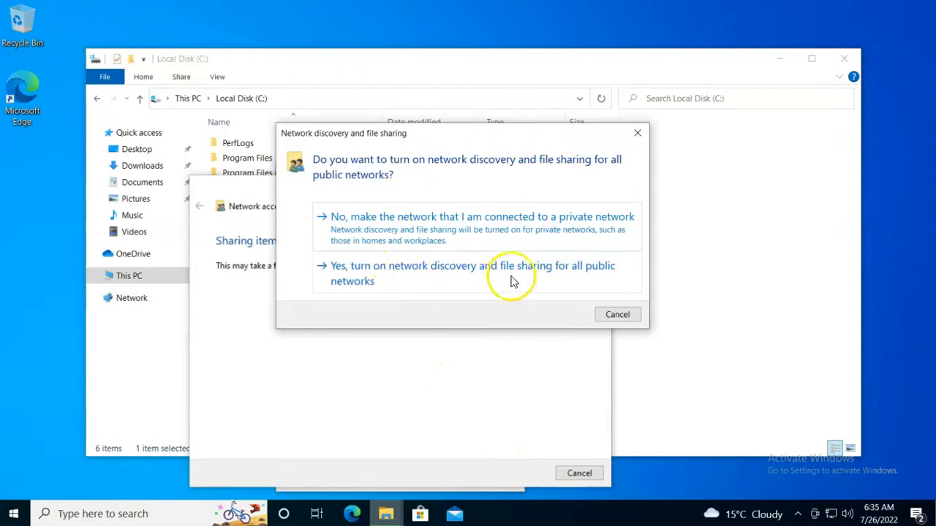
{"action": "mouse_move", "coordinate": [435, 274]}
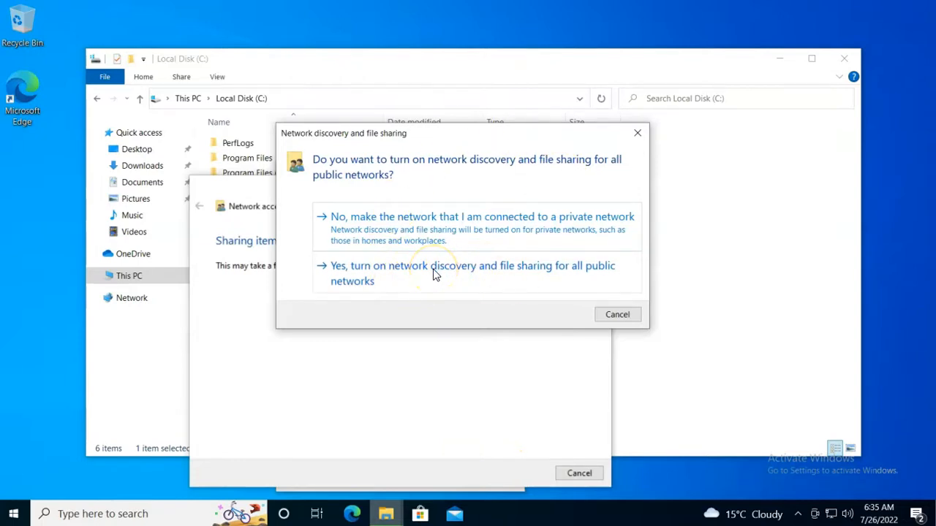
{"action": "left_click", "coordinate": [472, 273]}
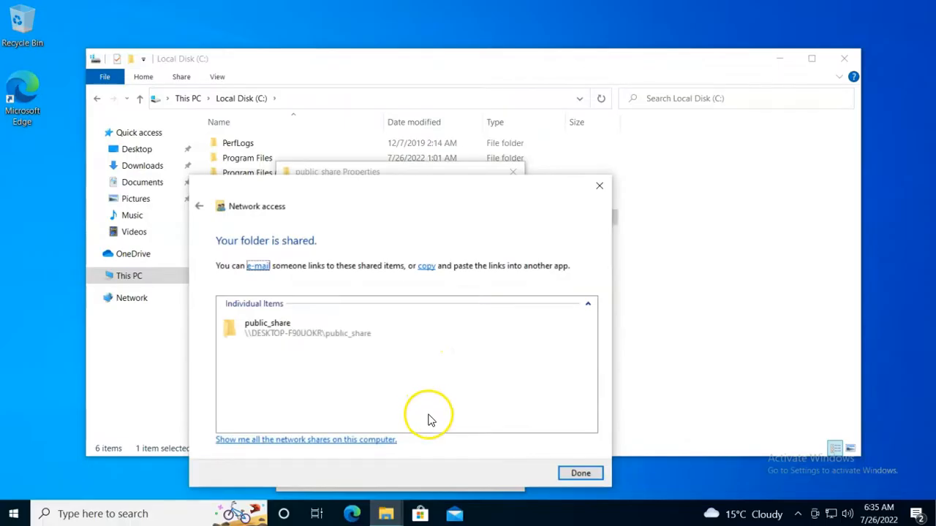
{"action": "left_click", "coordinate": [267, 327]}
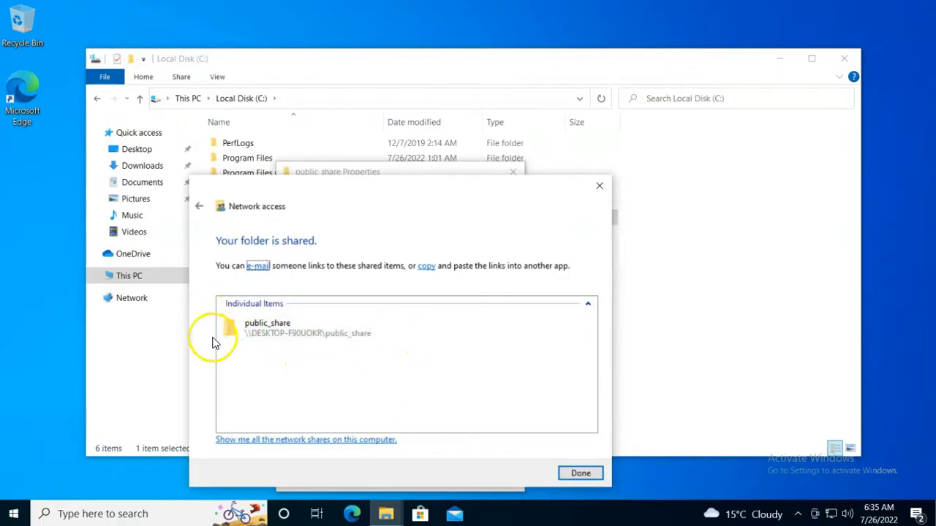
{"action": "mouse_move", "coordinate": [267, 353]}
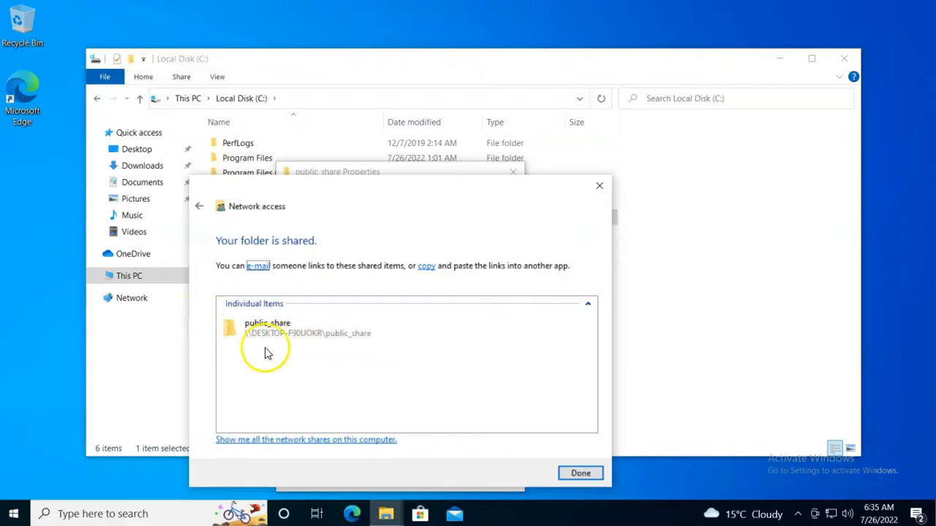
{"action": "mouse_move", "coordinate": [397, 456]}
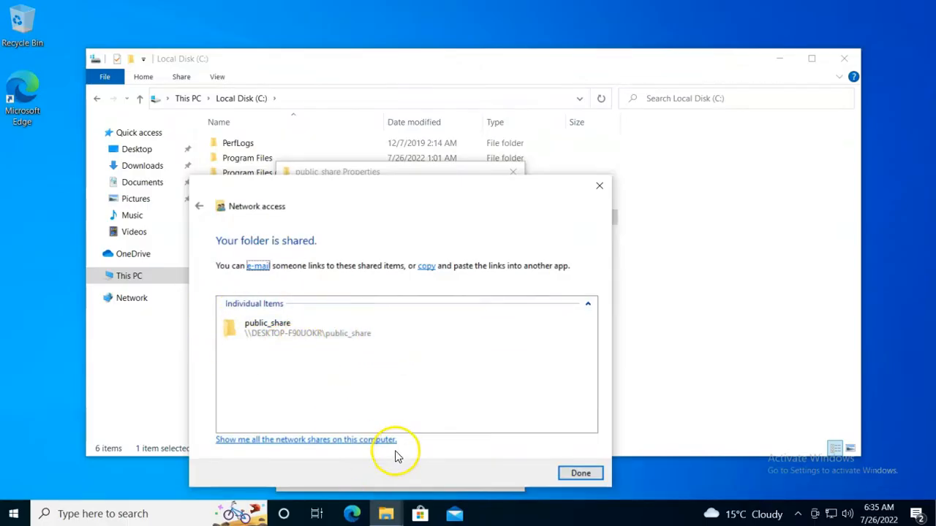
{"action": "mouse_move", "coordinate": [333, 439]}
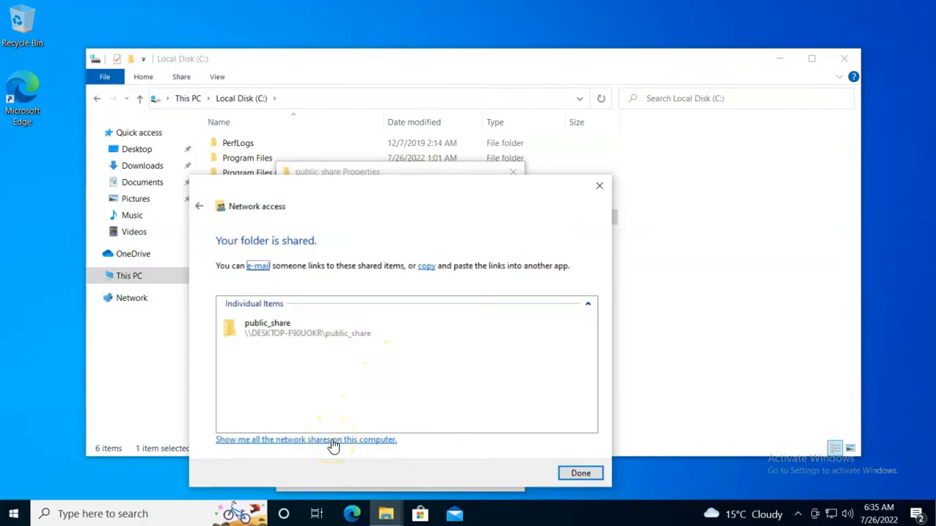
{"action": "left_click", "coordinate": [306, 440]}
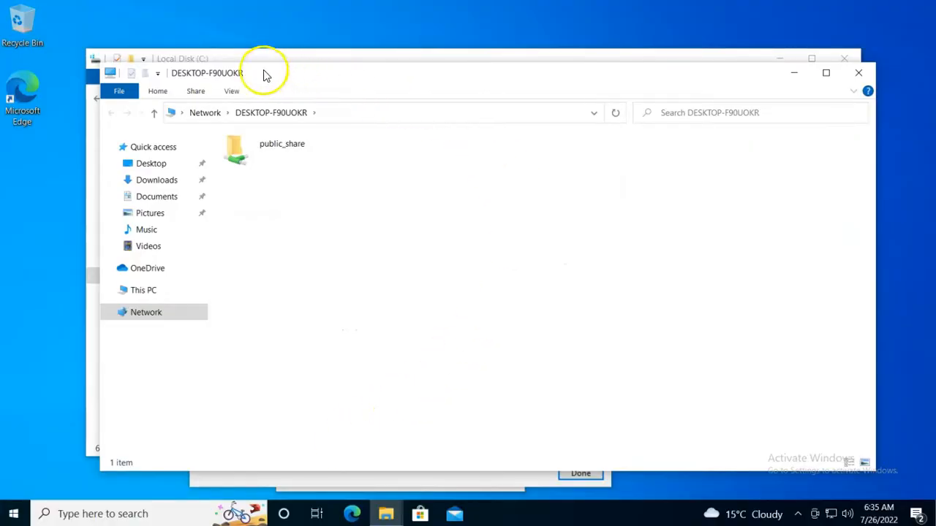
{"action": "left_click", "coordinate": [366, 113]}
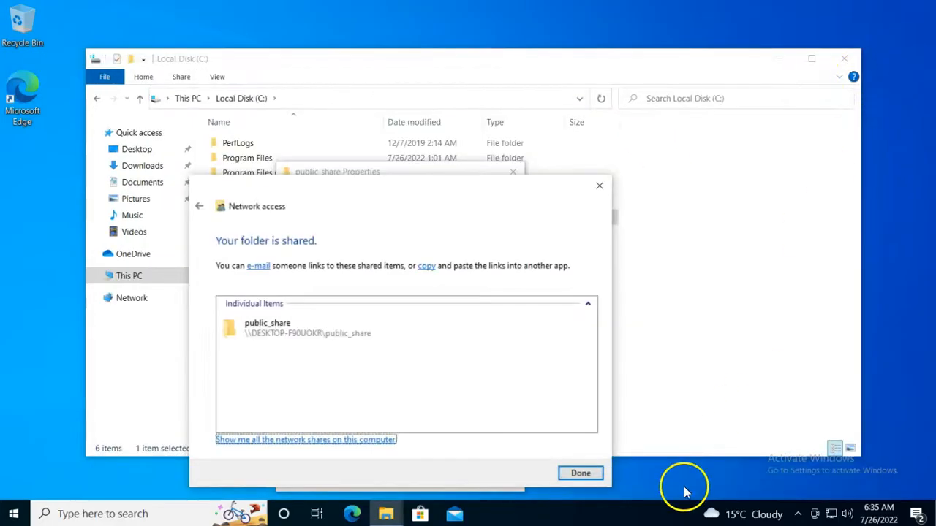
- Click Done on the folder-shared confirmation to return to the Sharing tab
{"action": "left_click", "coordinate": [580, 473]}
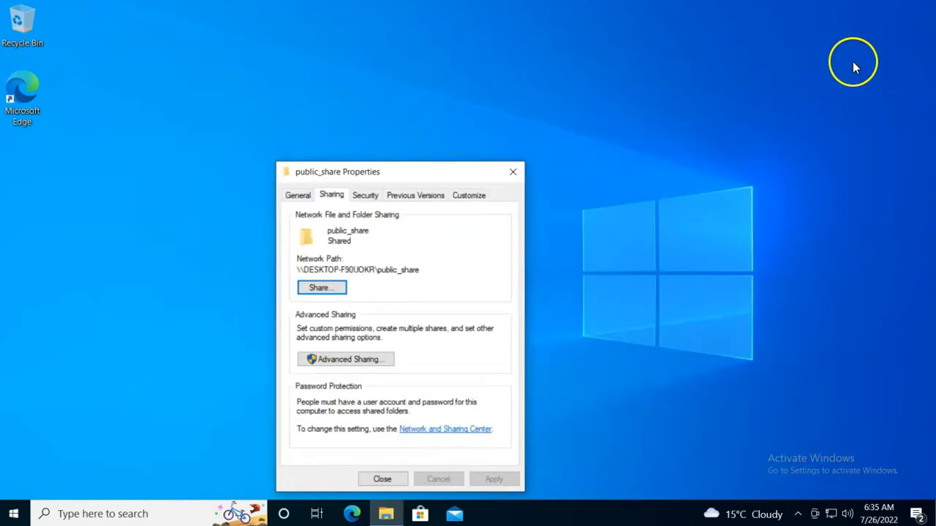
{"action": "mouse_move", "coordinate": [384, 392]}
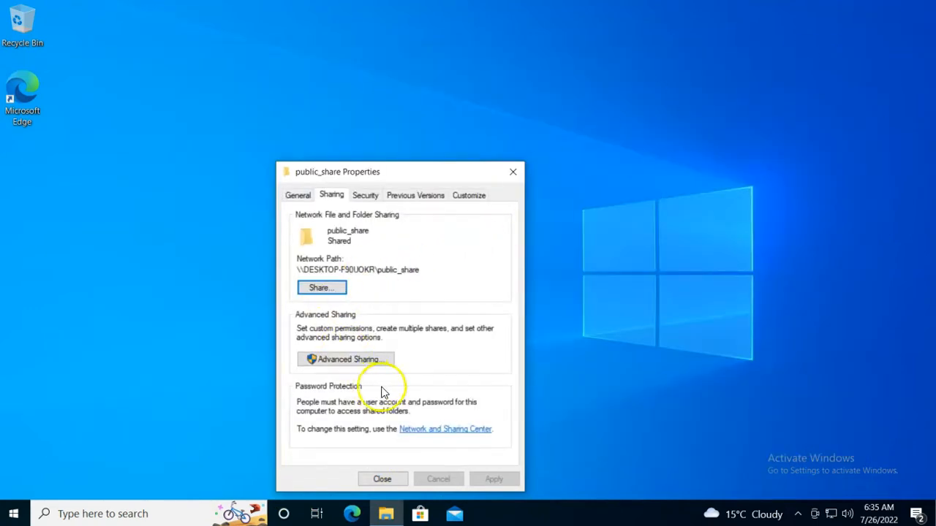
{"action": "mouse_move", "coordinate": [373, 437]}
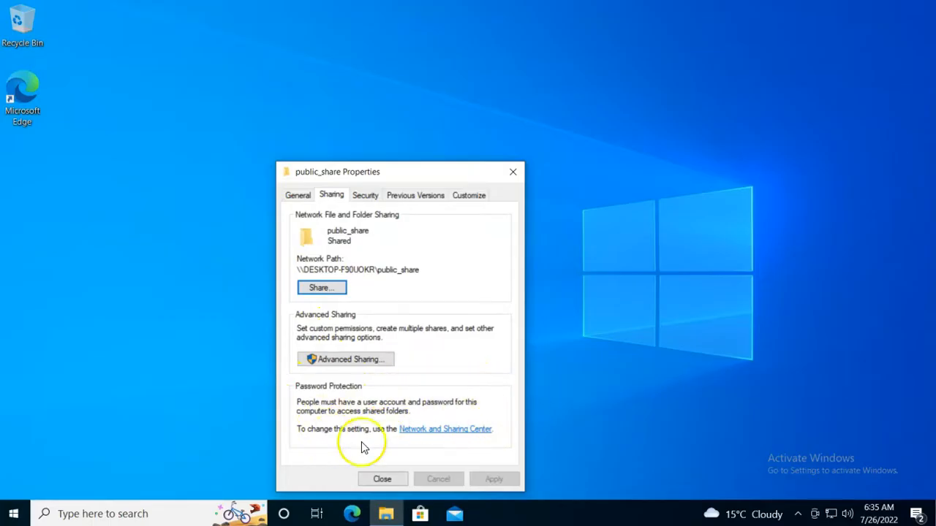
{"action": "mouse_move", "coordinate": [450, 431]}
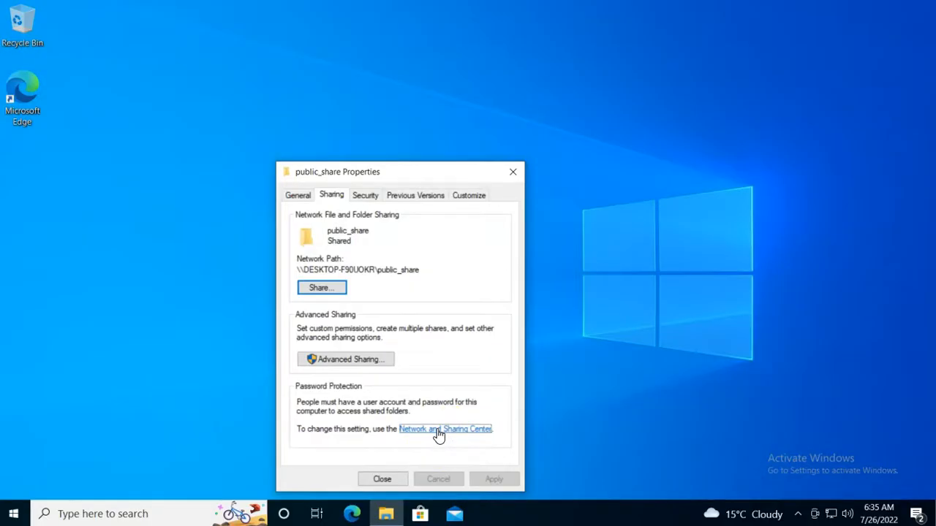
- In Network and Sharing Center, select Turn off password protected sharing and save changes
{"action": "left_click", "coordinate": [445, 429]}
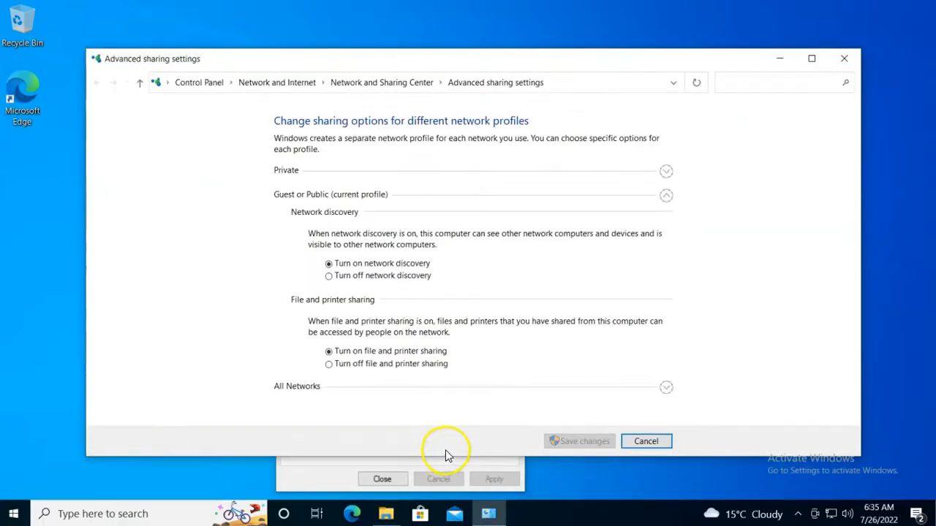
{"action": "mouse_move", "coordinate": [328, 403]}
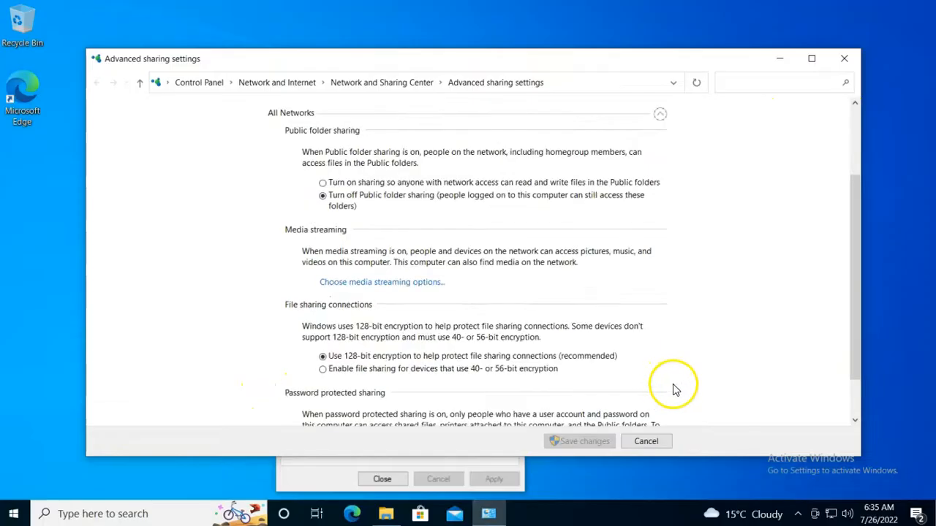
{"action": "scroll", "scroll_direction": "down", "scroll_amount": 3}
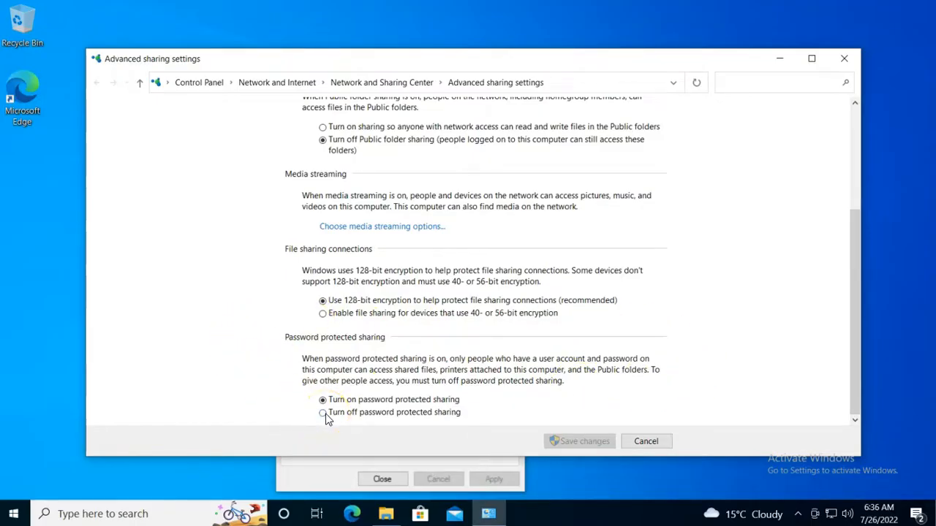
{"action": "left_click", "coordinate": [322, 411]}
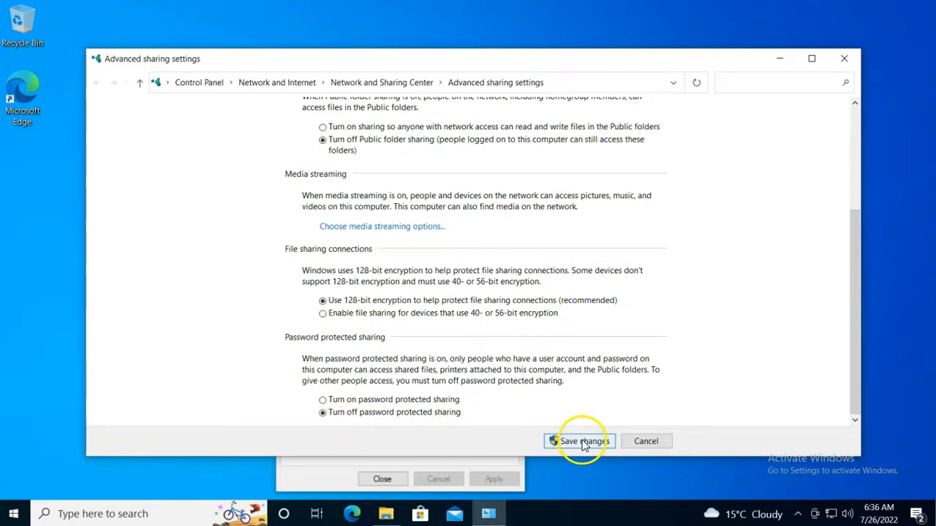
{"action": "left_click", "coordinate": [580, 441]}
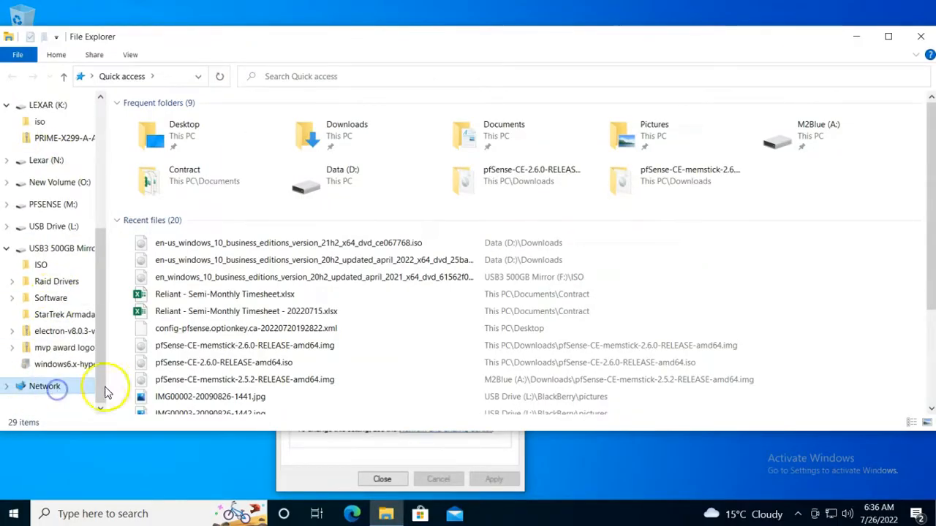
- View the Network devices list, close public_share Properties, and open a new Explorer window
{"action": "left_click", "coordinate": [44, 386]}
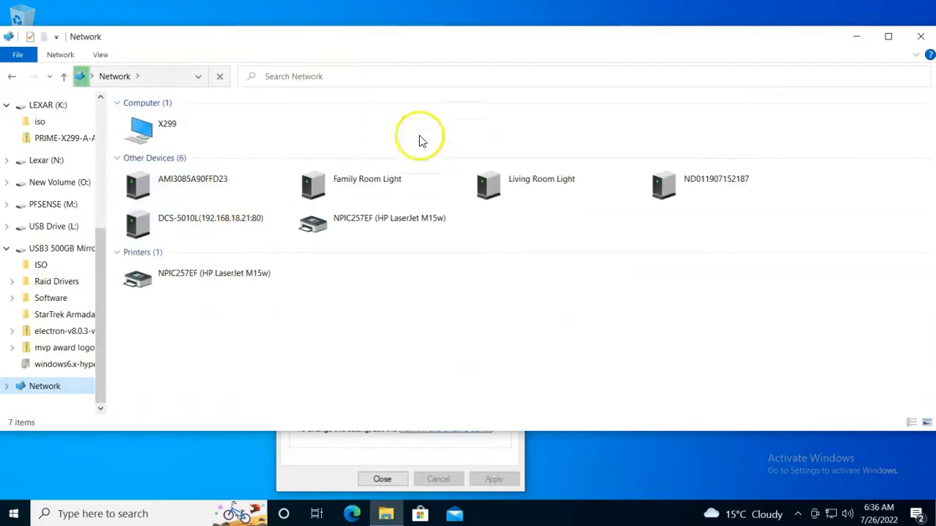
{"action": "mouse_move", "coordinate": [351, 58]}
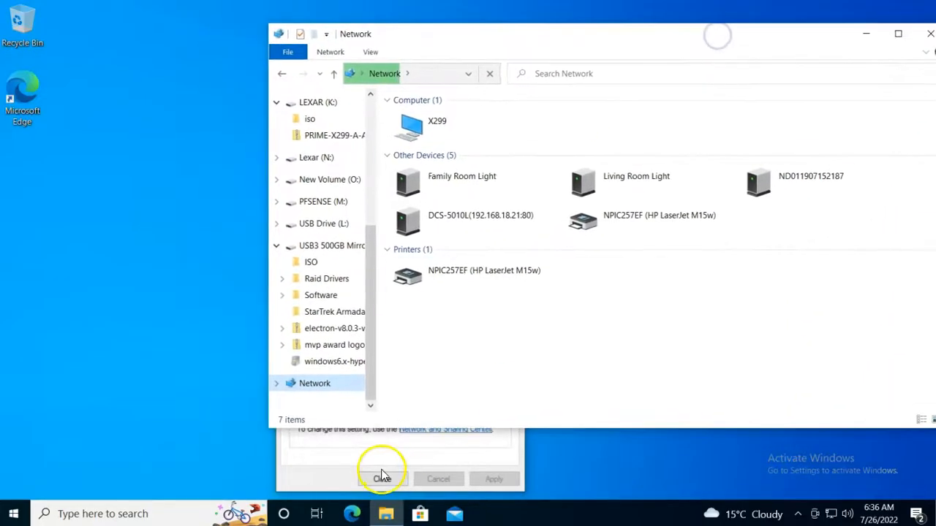
{"action": "left_click", "coordinate": [382, 479]}
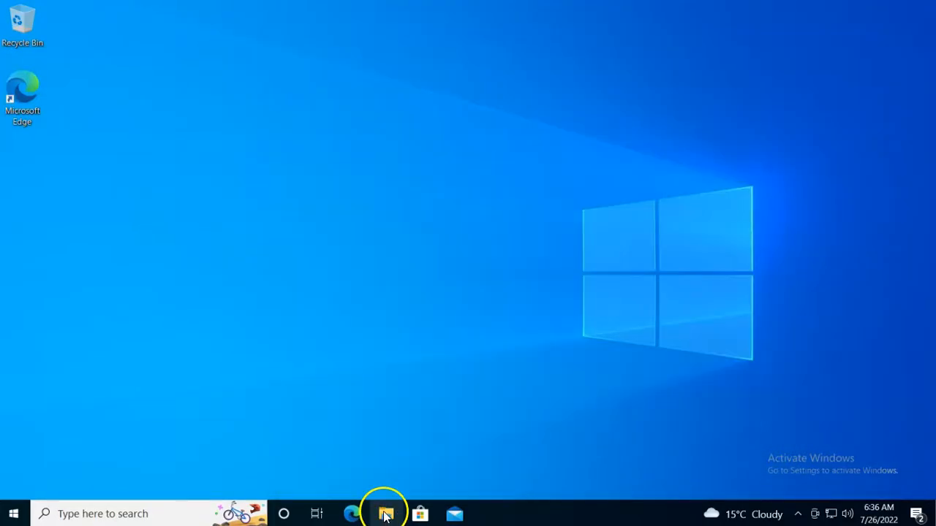
{"action": "left_click", "coordinate": [385, 513]}
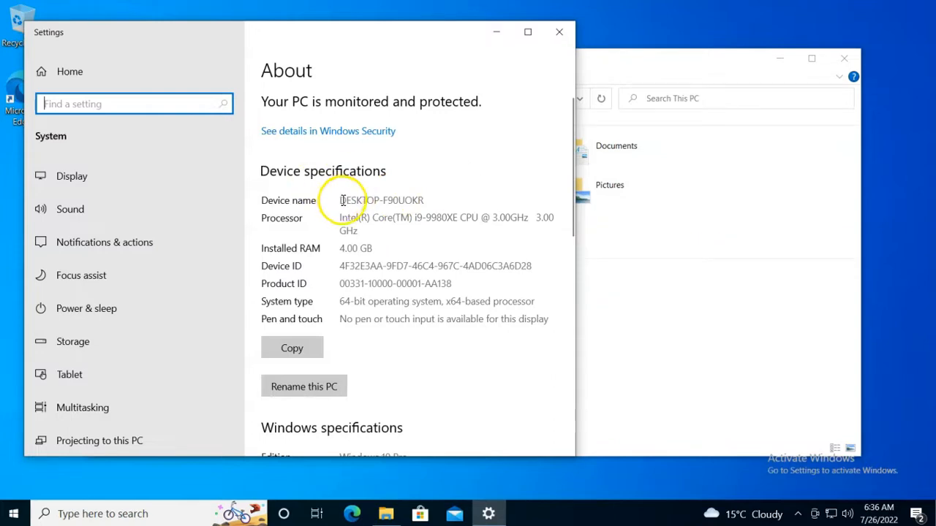
- Copy the device name and enter \\DESKTOP-F90UOKR in the Explorer address bar
{"action": "double_click", "coordinate": [381, 200]}
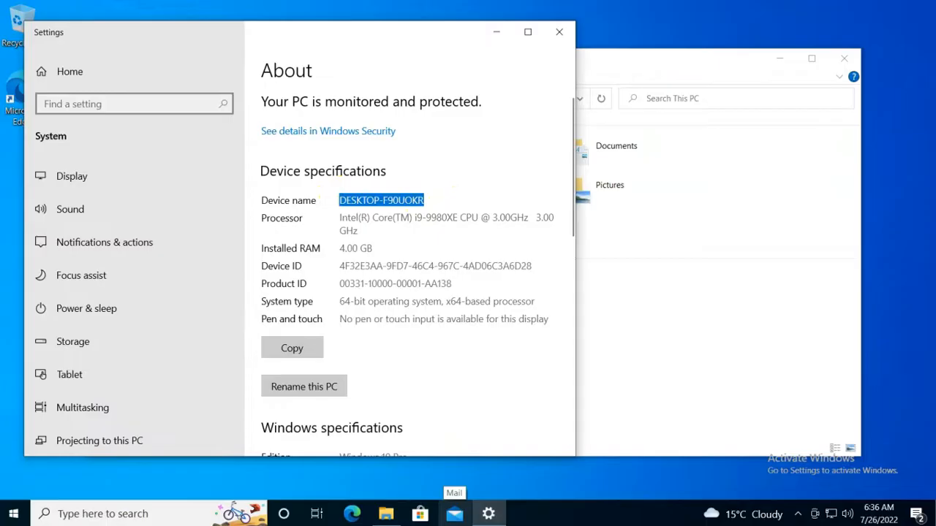
{"action": "left_click", "coordinate": [314, 383]}
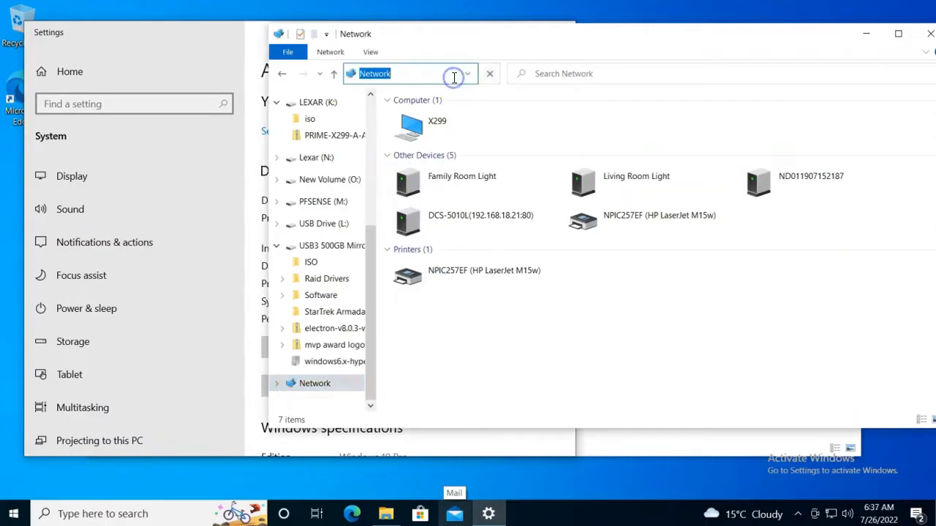
{"action": "type", "text": "\\\\DESKTOP-F90UOKR"}
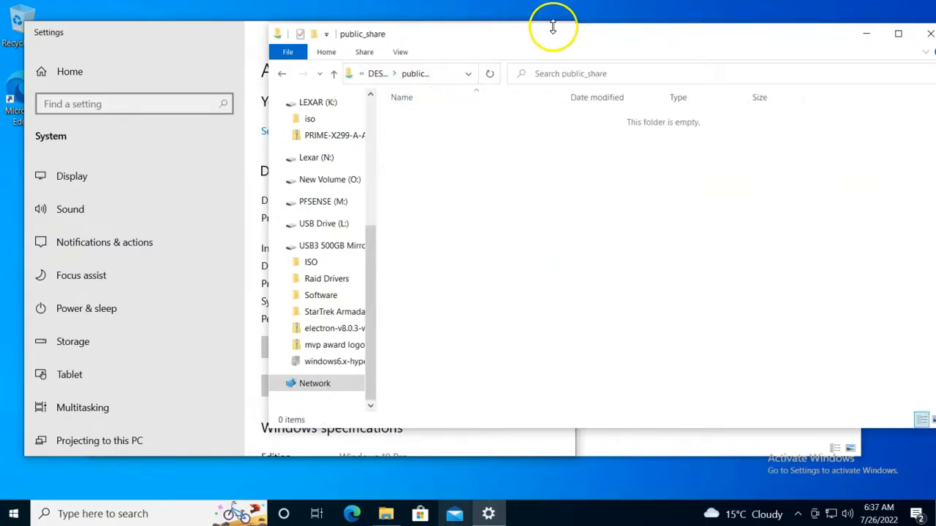
- Add a new folder inside the network-shared public_share folder via New > Folder
{"action": "right_click", "coordinate": [407, 152]}
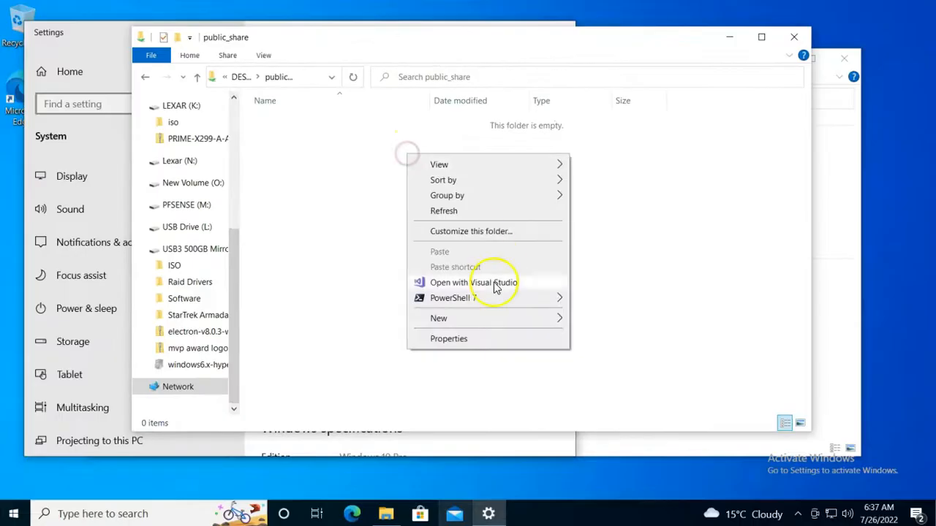
{"action": "left_click", "coordinate": [438, 318]}
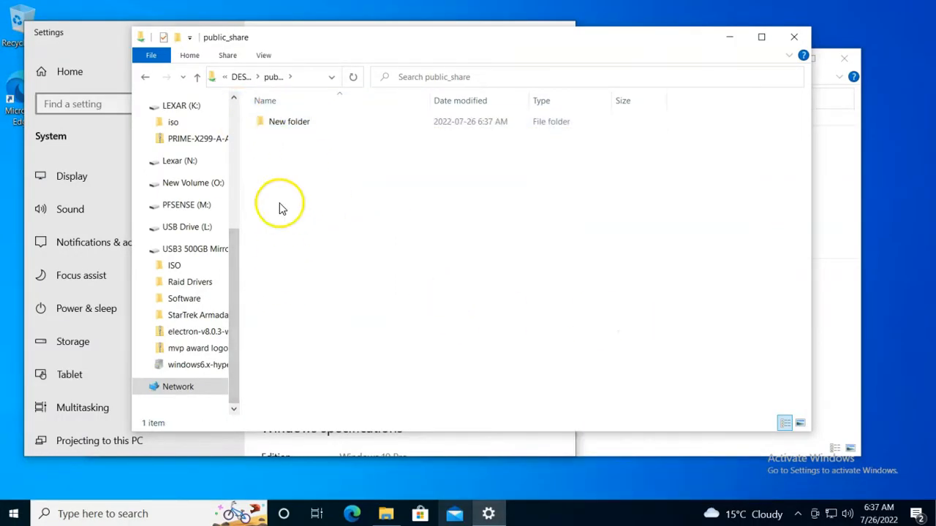
{"action": "mouse_move", "coordinate": [216, 464]}
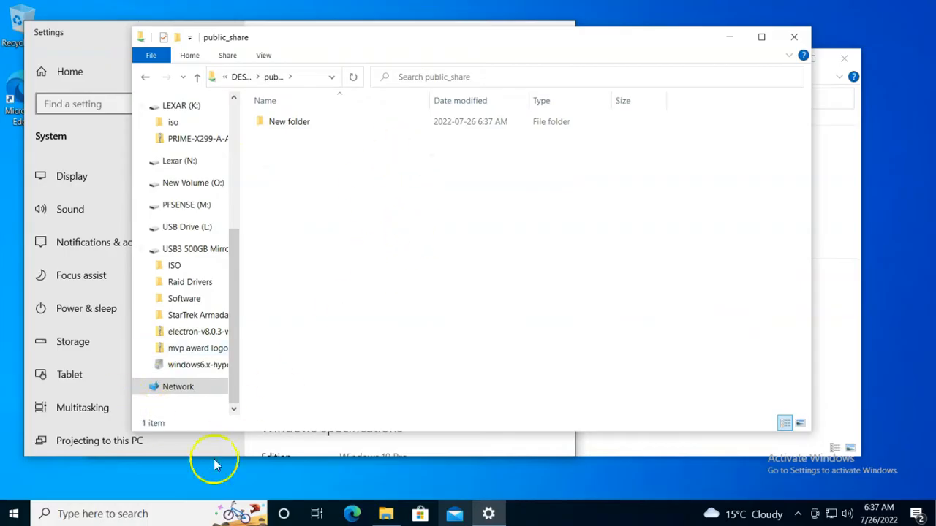
{"action": "mouse_move", "coordinate": [388, 514]}
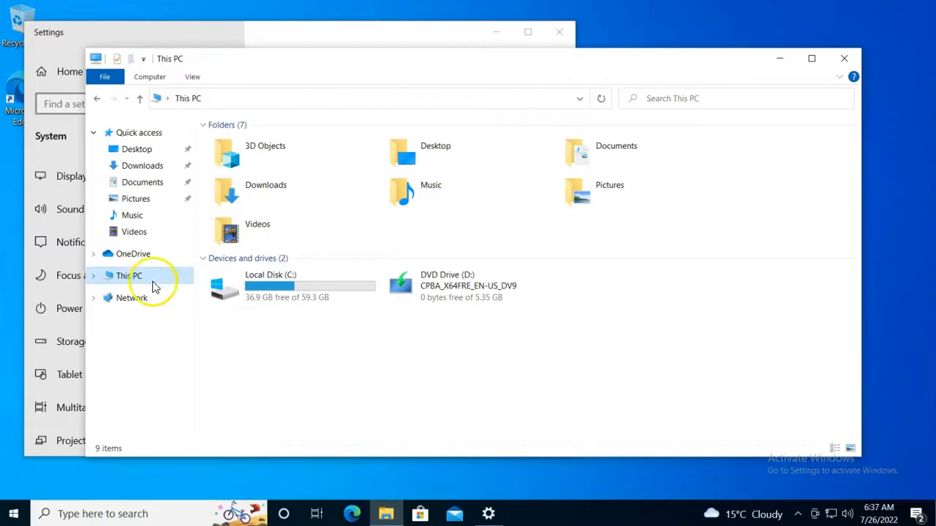
- Browse Downloads, then Pictures, showing Camera Roll and Saved Pictures
{"action": "left_click", "coordinate": [142, 165]}
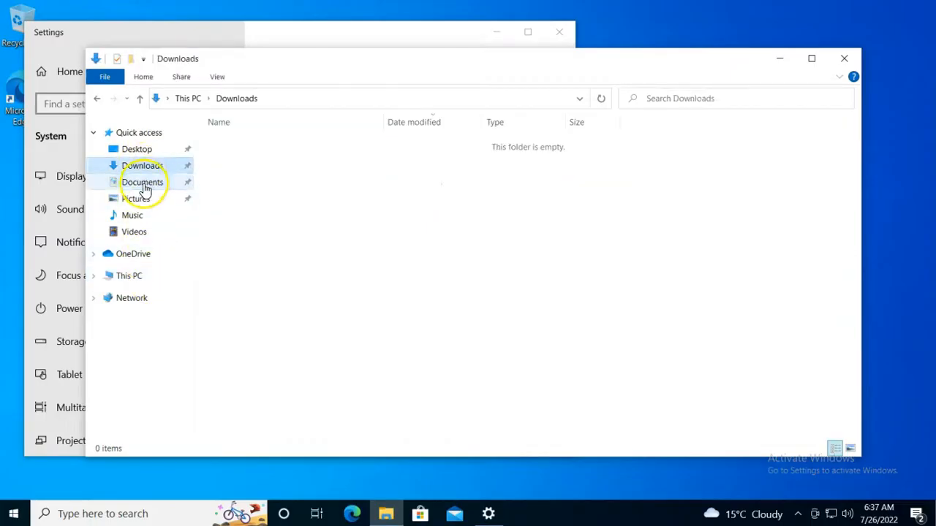
{"action": "left_click", "coordinate": [135, 199]}
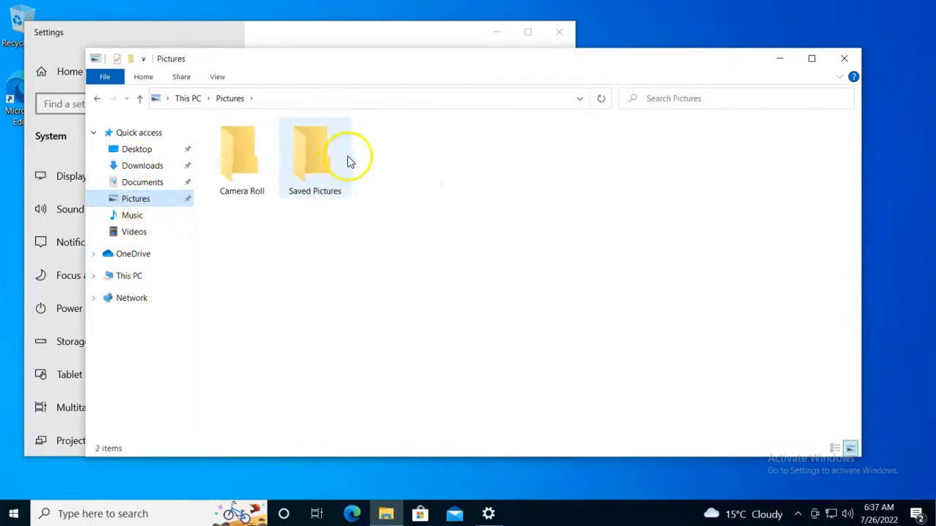
{"action": "double_click", "coordinate": [314, 154]}
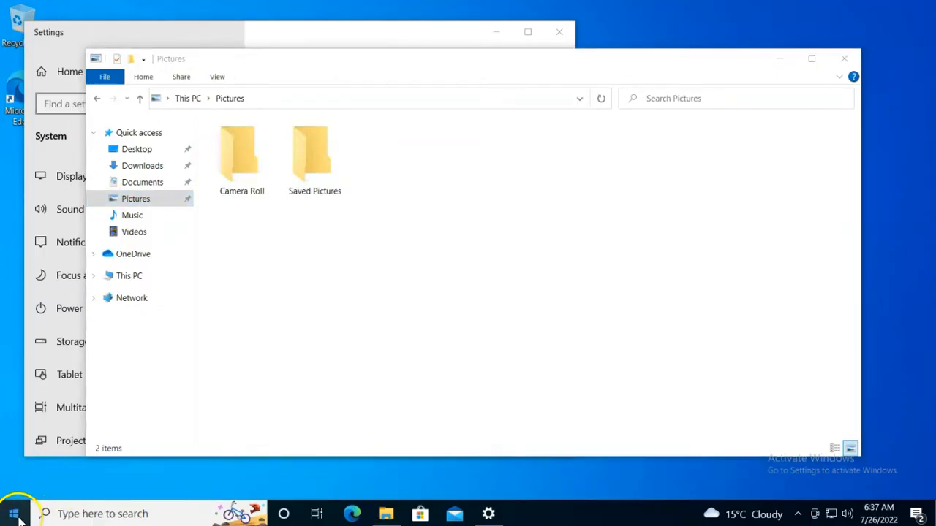
- Launch Microsoft Edge, skip the sign-in setup, and search Bing for Windows images
{"action": "left_click", "coordinate": [13, 514]}
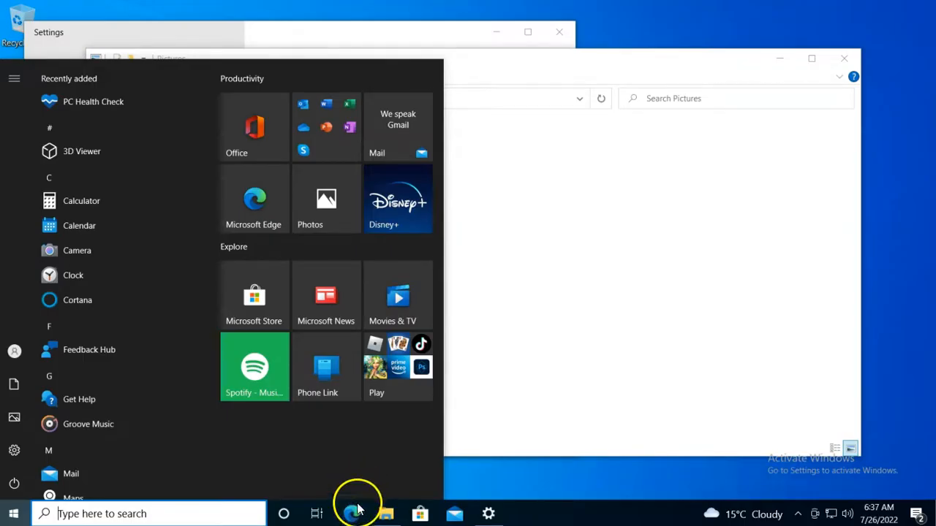
{"action": "left_click", "coordinate": [351, 514]}
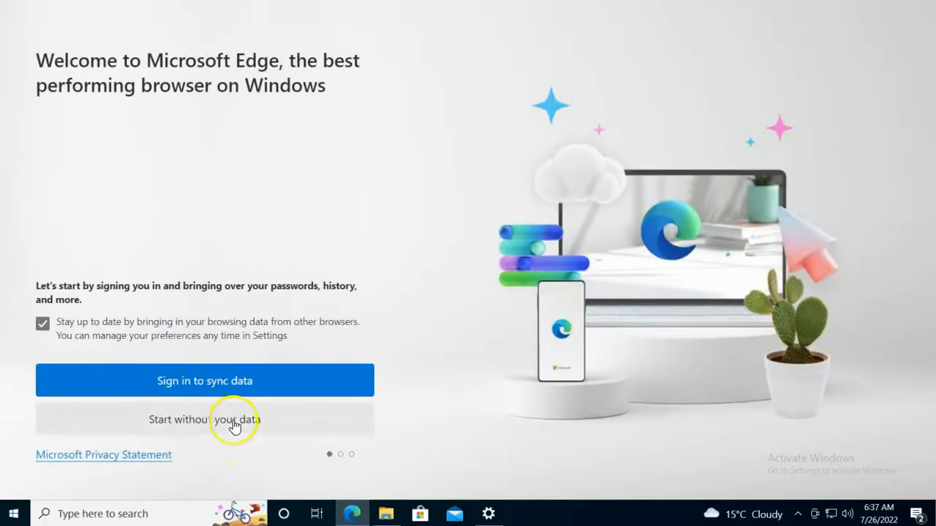
{"action": "left_click", "coordinate": [205, 419]}
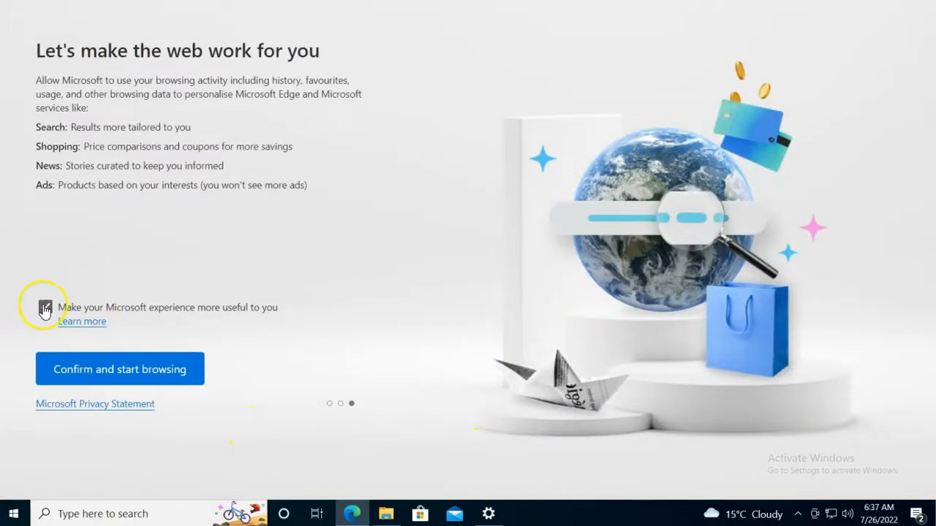
{"action": "left_click", "coordinate": [120, 368]}
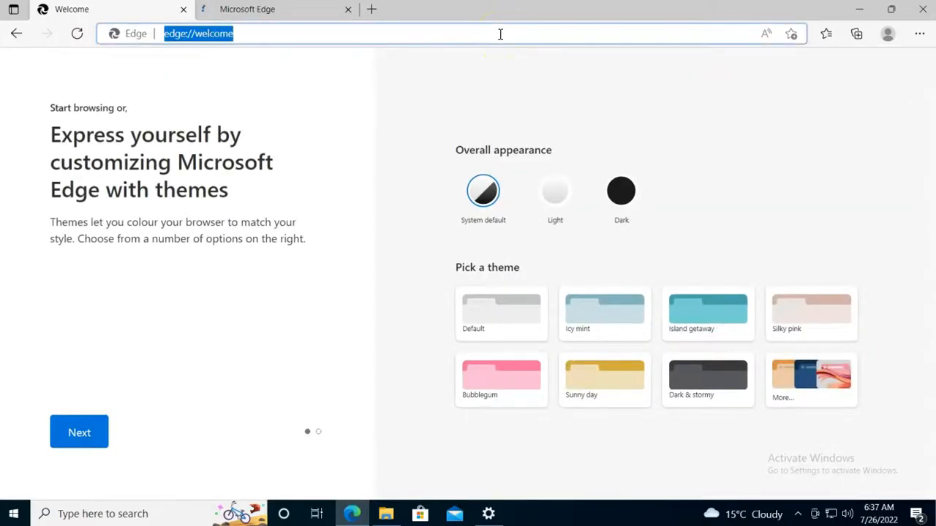
{"action": "type", "text": "windows 11"}
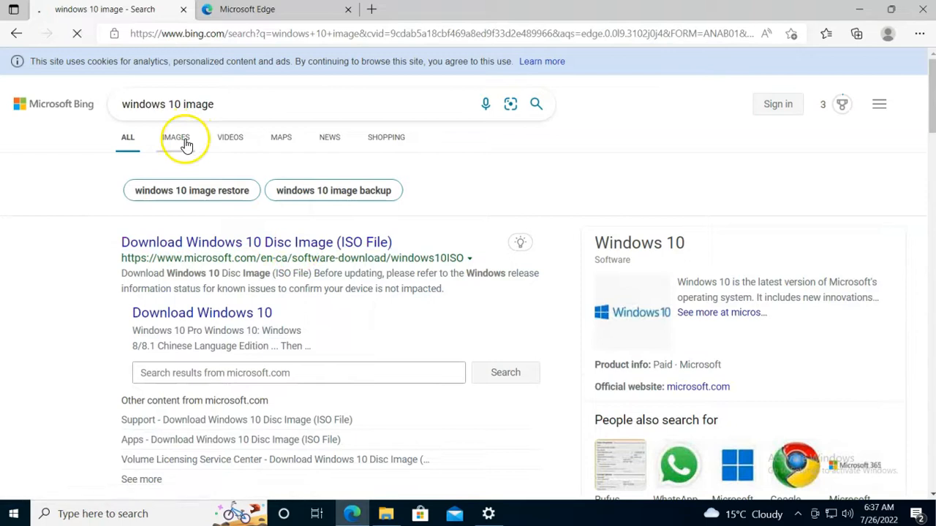
- Save the first Bing Windows 10 image as windows-10-download.jpg in C:\public_share
{"action": "left_click", "coordinate": [175, 137]}
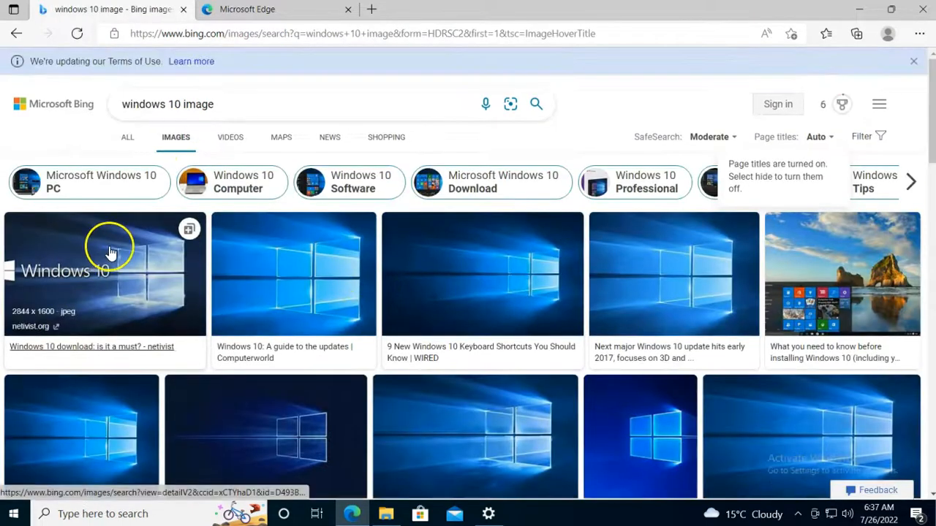
{"action": "left_click", "coordinate": [105, 274]}
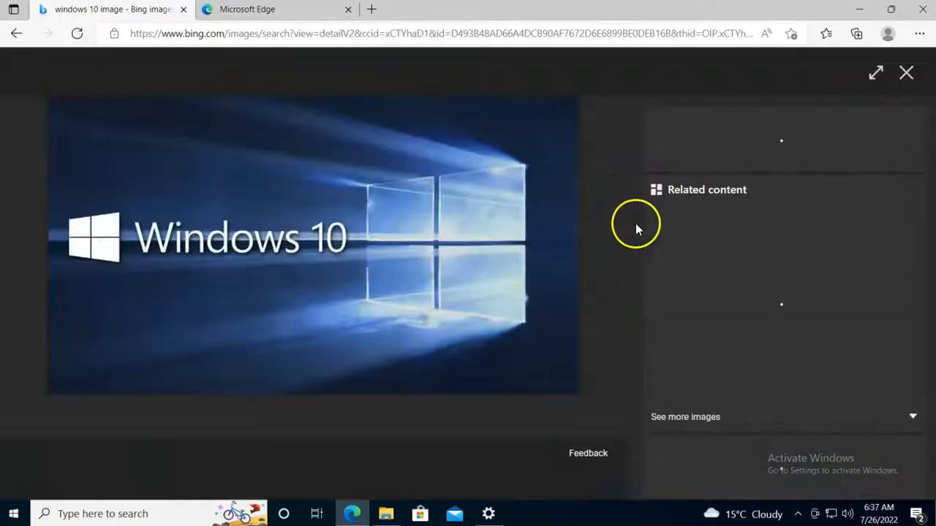
{"action": "right_click", "coordinate": [329, 245]}
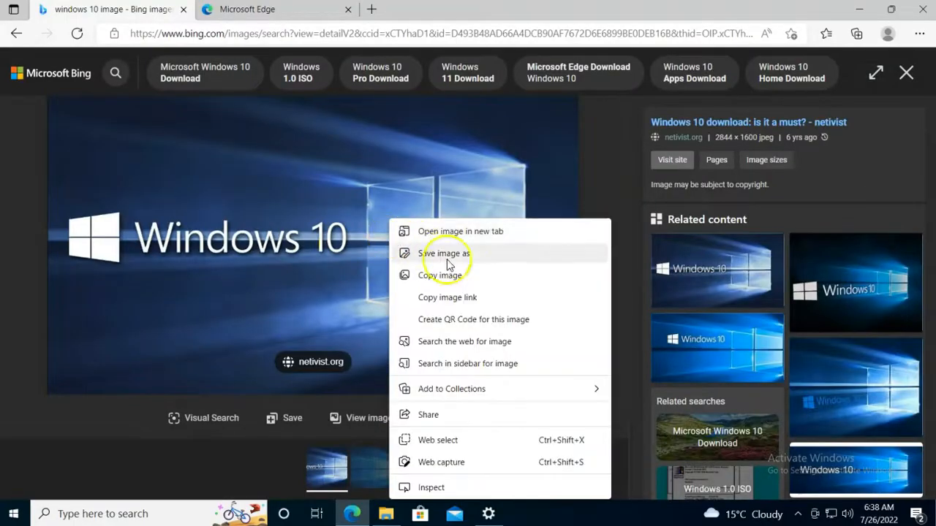
{"action": "left_click", "coordinate": [444, 253]}
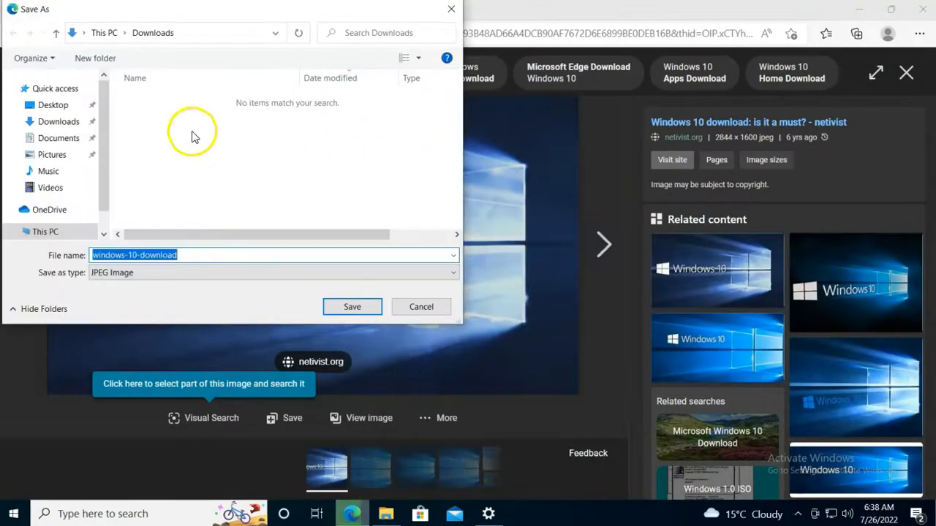
{"action": "left_click", "coordinate": [45, 204]}
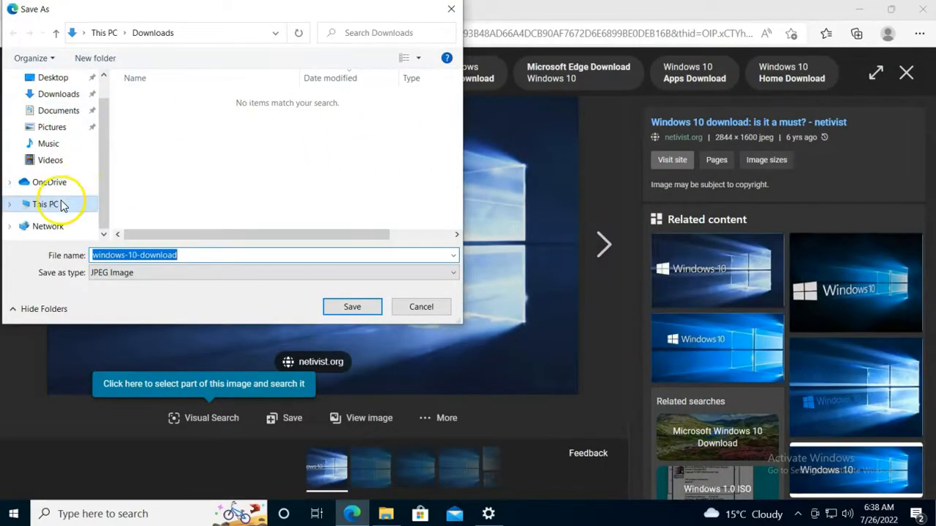
{"action": "left_click", "coordinate": [45, 204]}
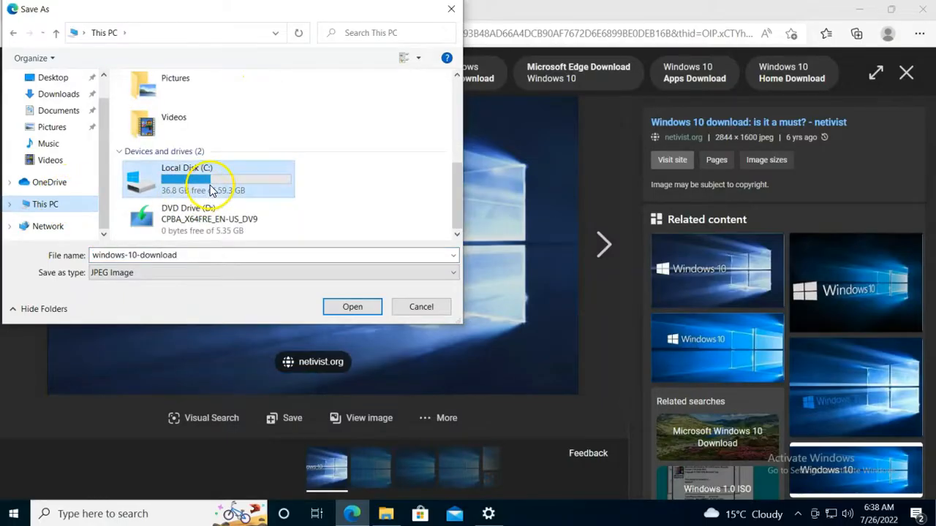
{"action": "double_click", "coordinate": [187, 179]}
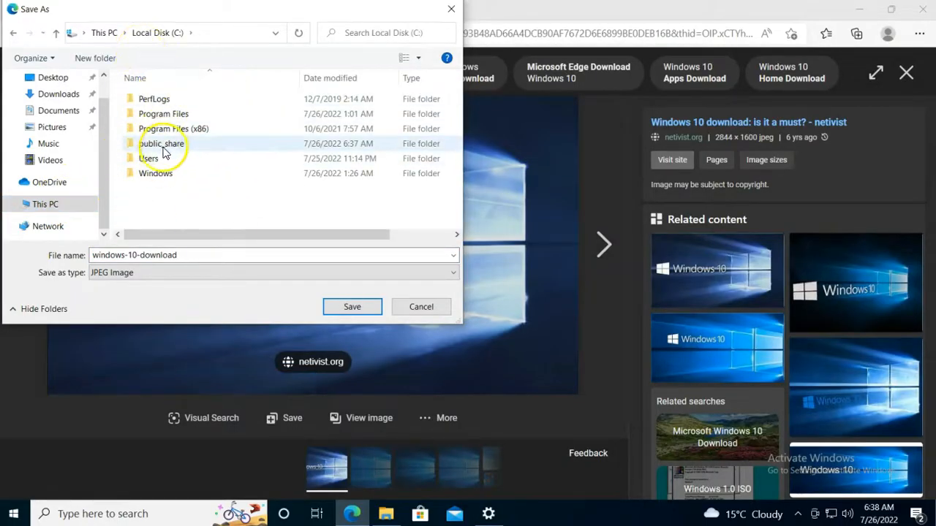
{"action": "double_click", "coordinate": [162, 144]}
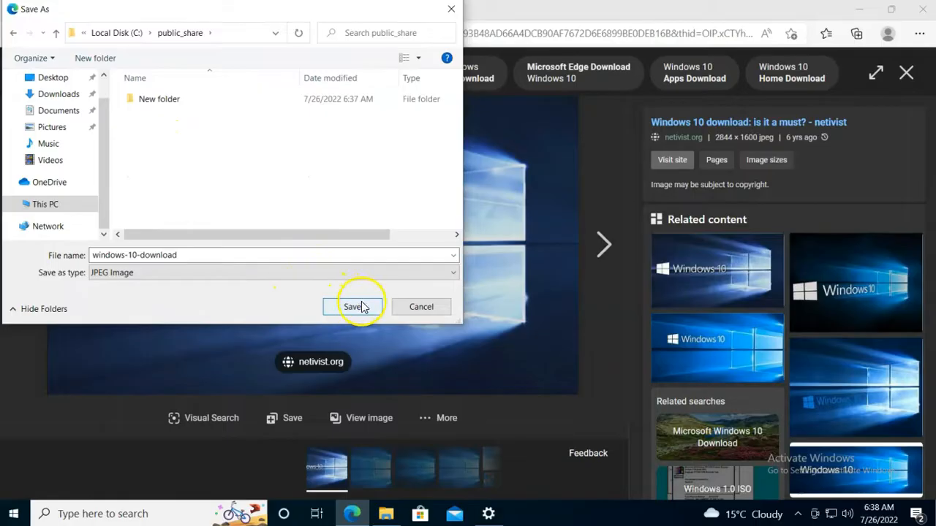
{"action": "left_click", "coordinate": [353, 306]}
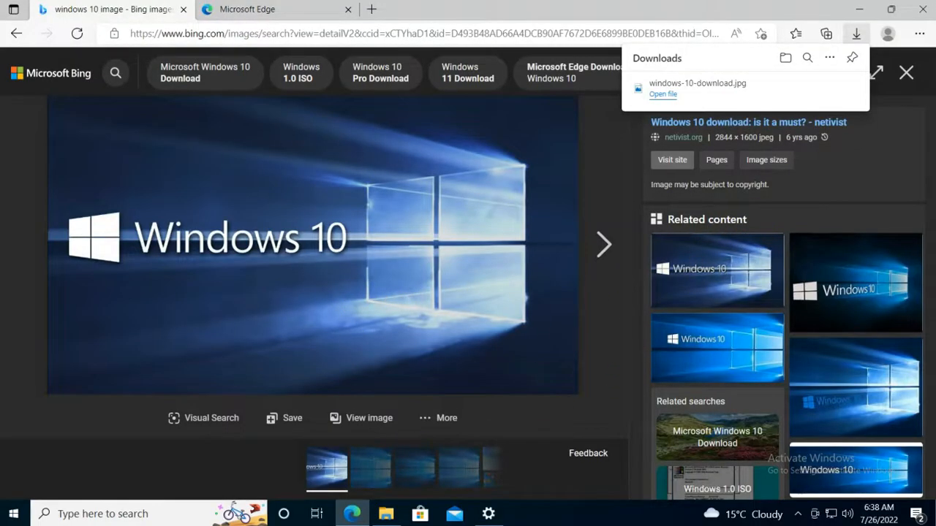
- View windows-10-download.jpg, close Photos, then permanently delete it and New folder
{"action": "left_click", "coordinate": [663, 94]}
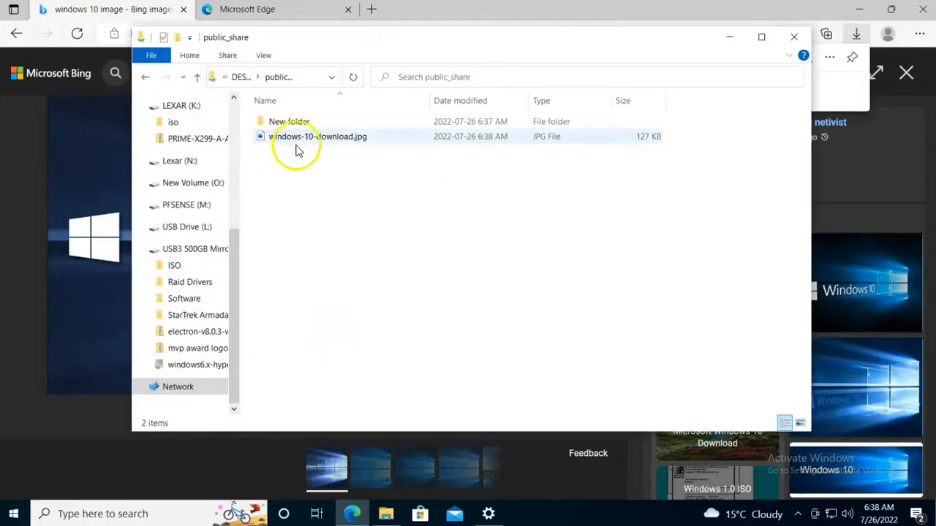
{"action": "left_click", "coordinate": [318, 137]}
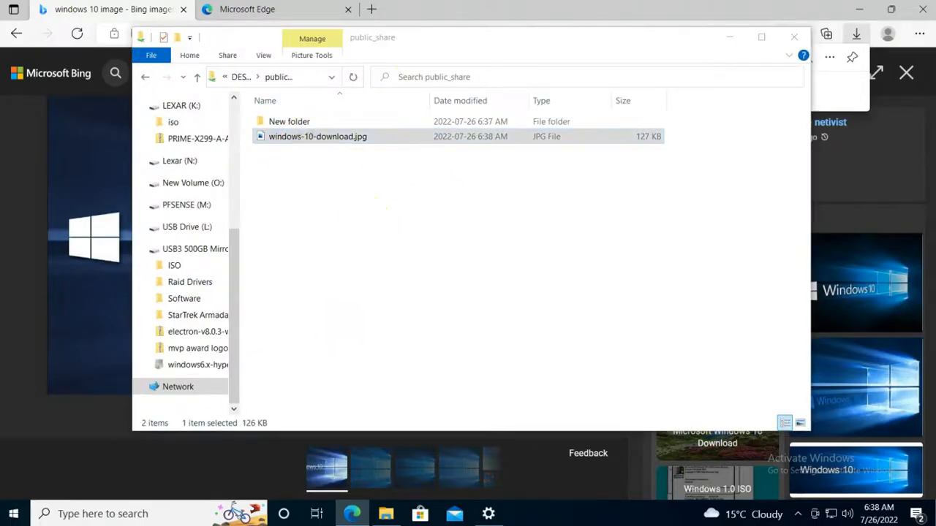
{"action": "double_click", "coordinate": [317, 136]}
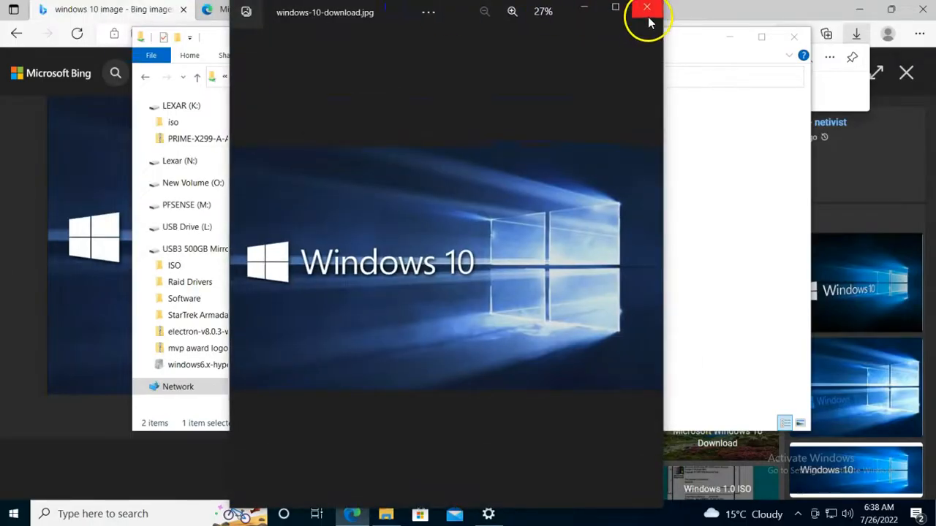
{"action": "left_click", "coordinate": [647, 6]}
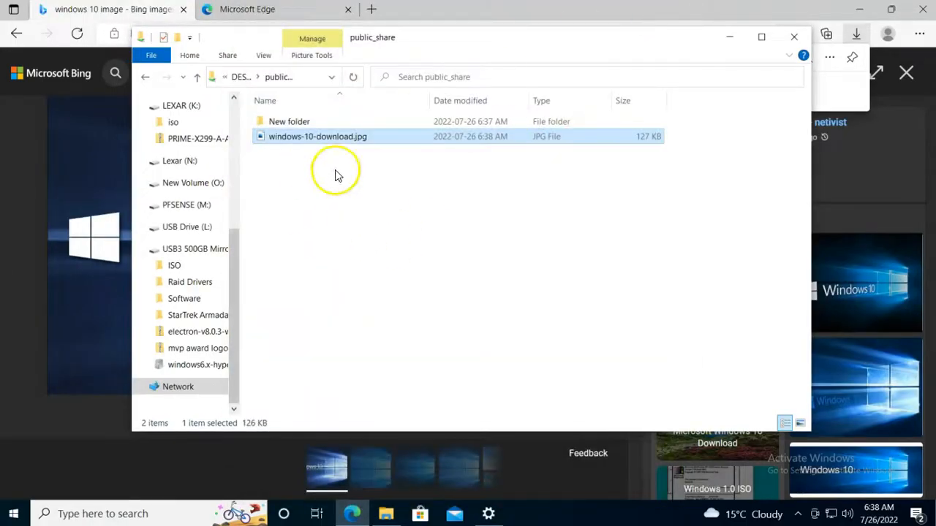
{"action": "left_click", "coordinate": [289, 122]}
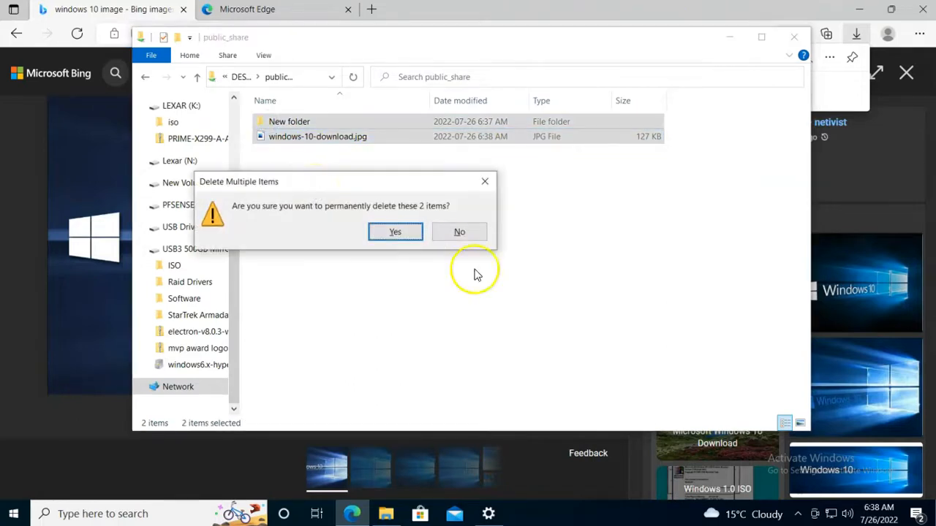
{"action": "left_click", "coordinate": [395, 232]}
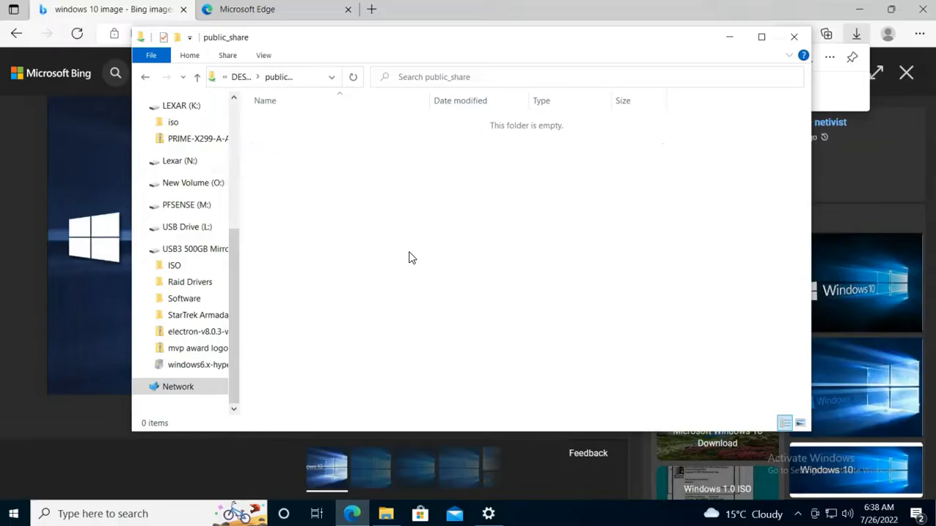